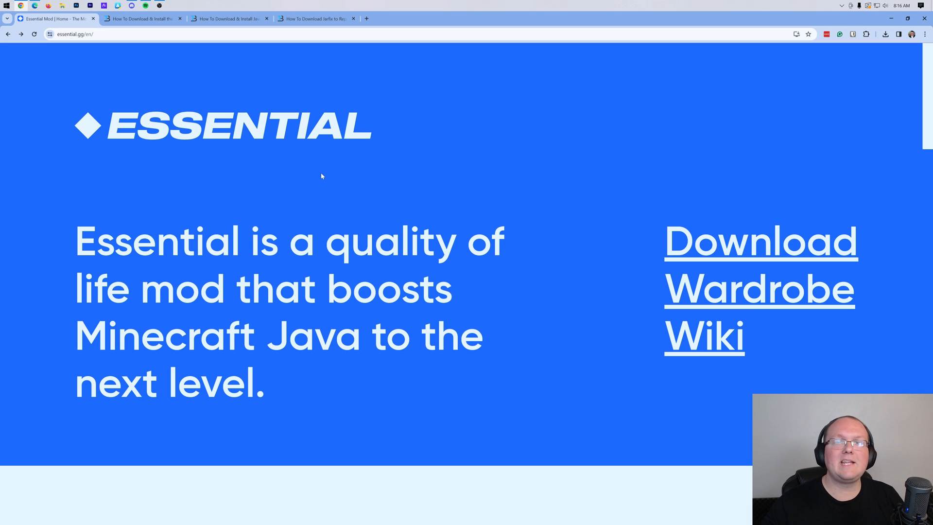
mouse_move(348, 195)
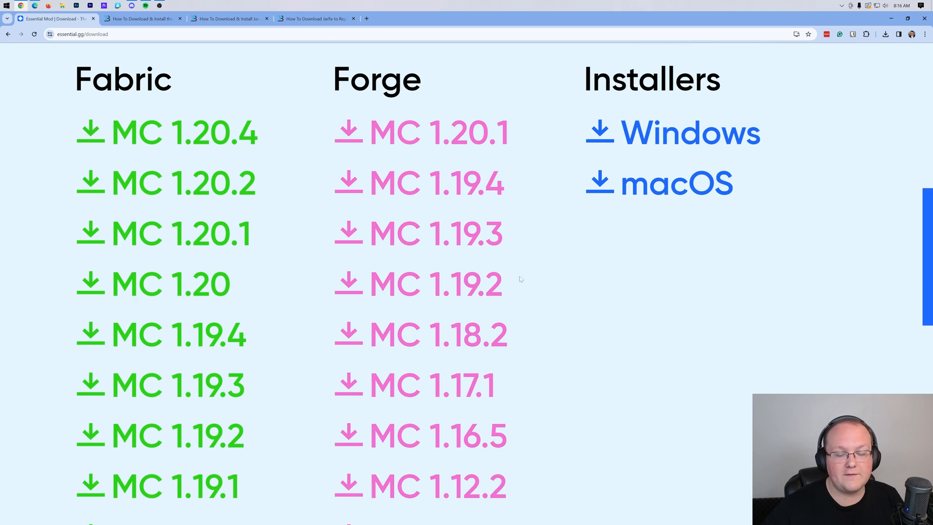
- Download Essential-fabric_1-20-4.jar from the Fabric column, then move to the Fabric loader guide
scroll(up, 3)
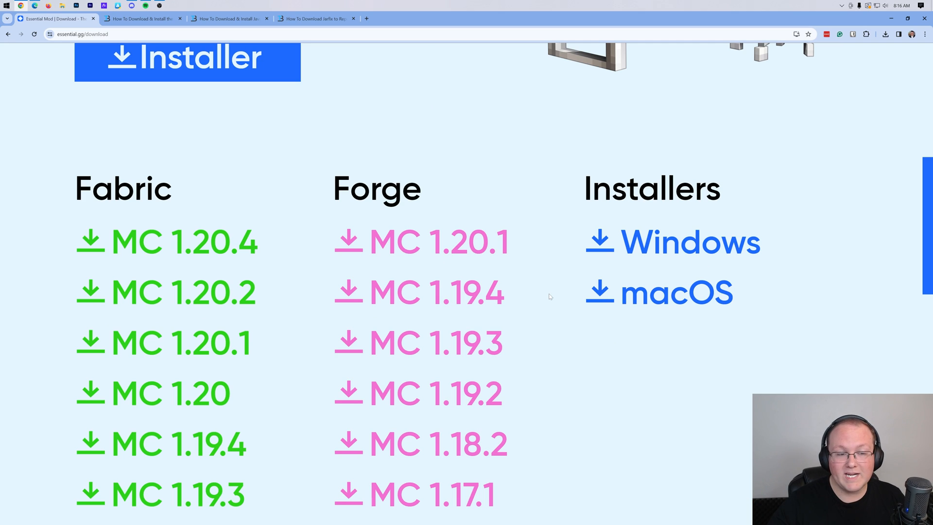
mouse_move(192, 195)
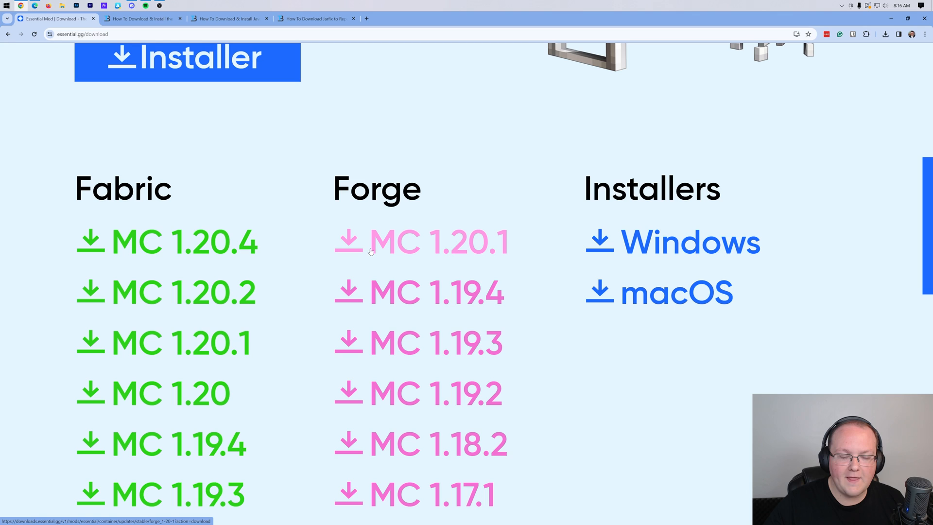
mouse_move(184, 243)
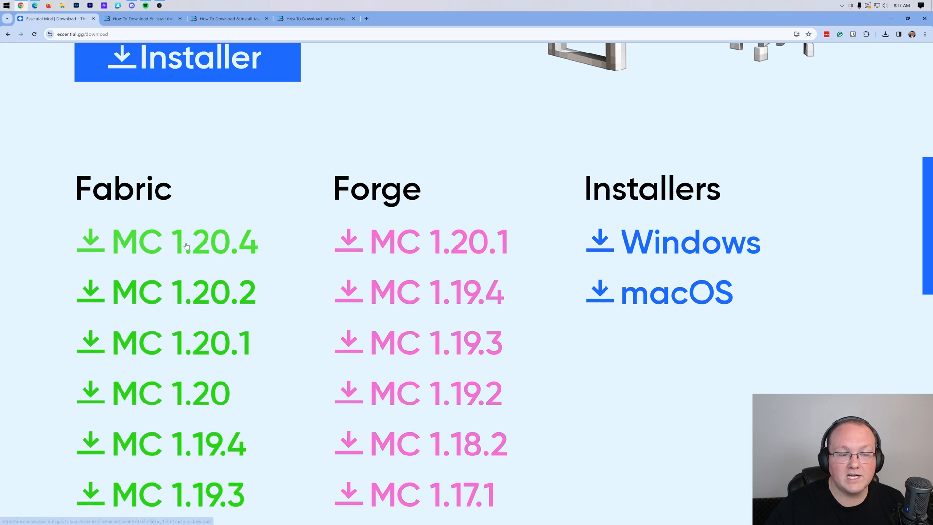
click(178, 242)
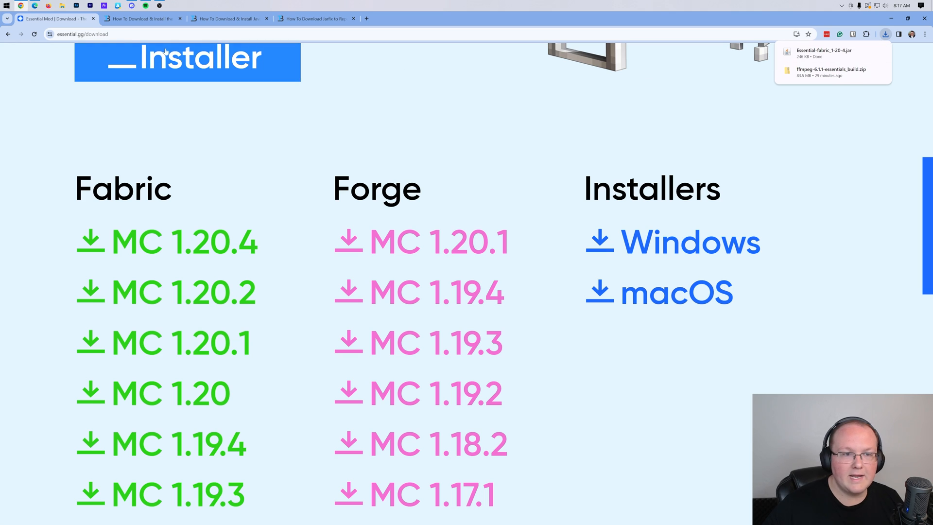
click(142, 18)
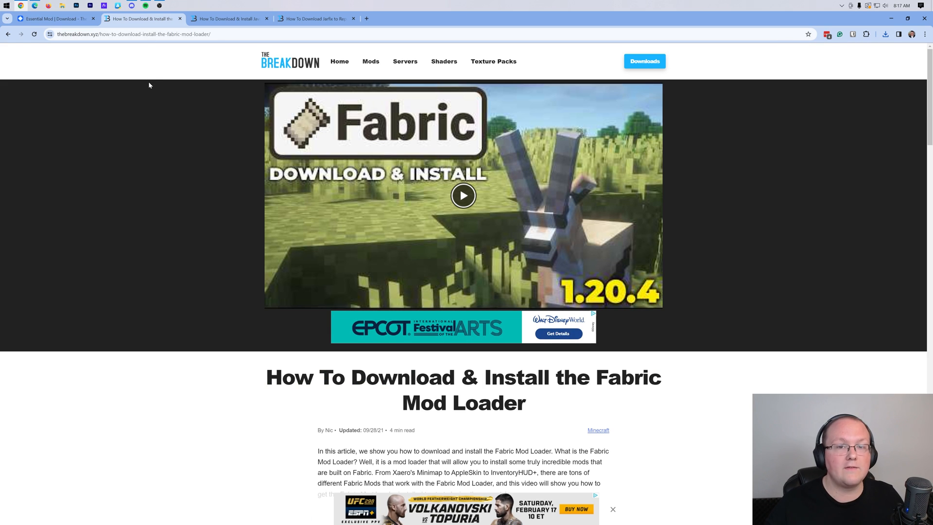
- Download the universal Fabric installer jar from fabricmc.net/use/installer
scroll(down, 3)
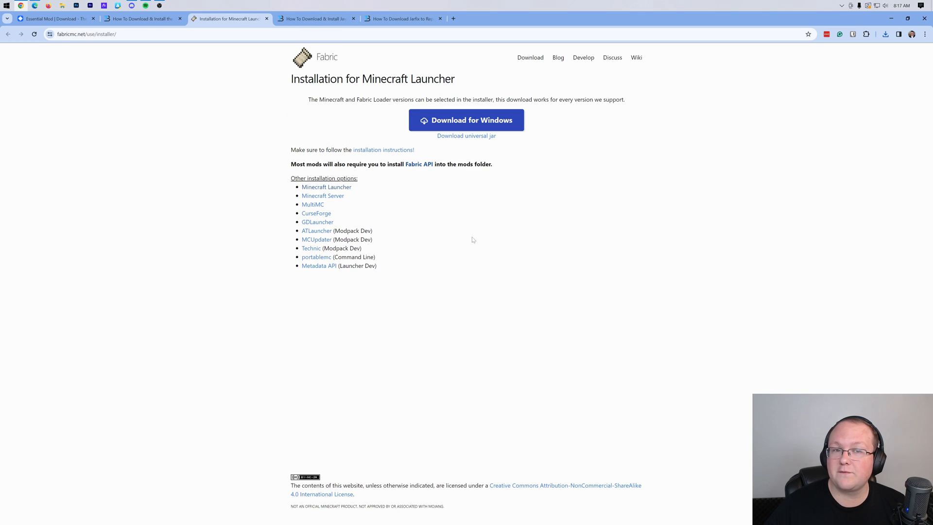
mouse_move(471, 145)
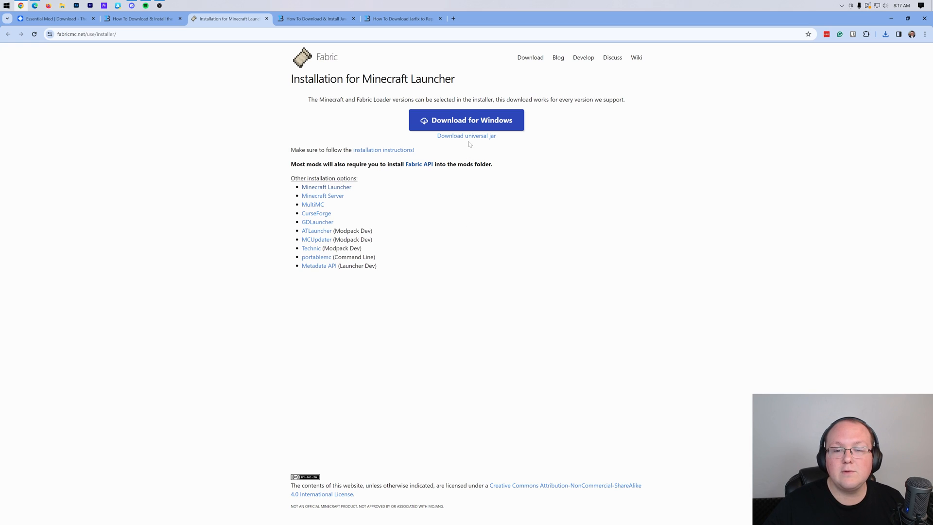
mouse_move(465, 136)
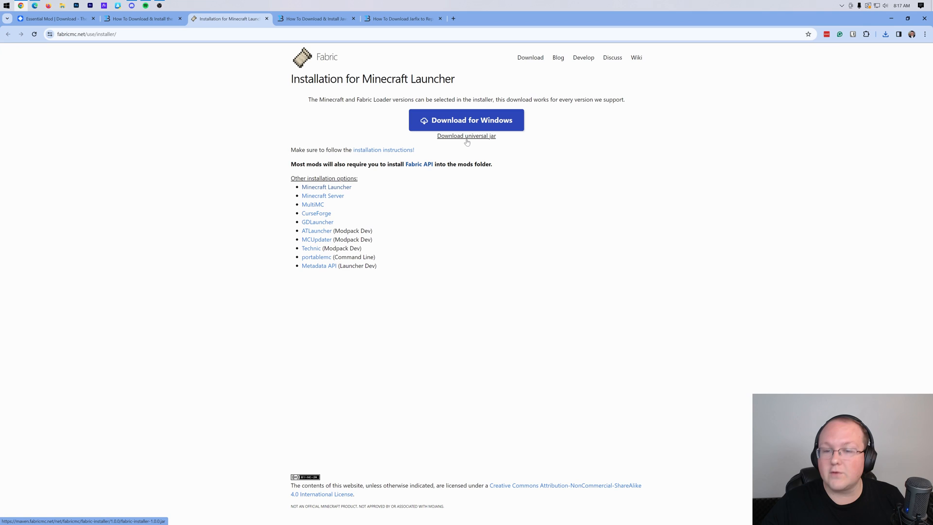
mouse_move(454, 143)
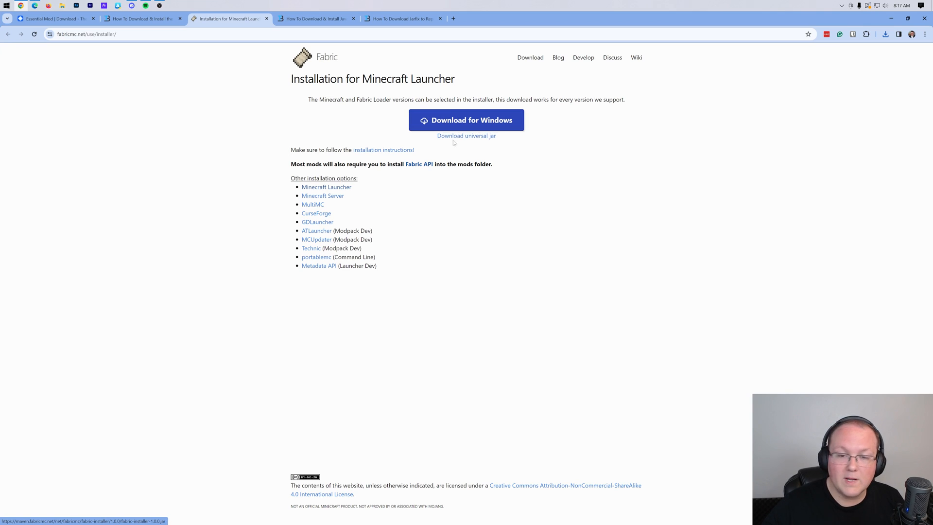
key(f11)
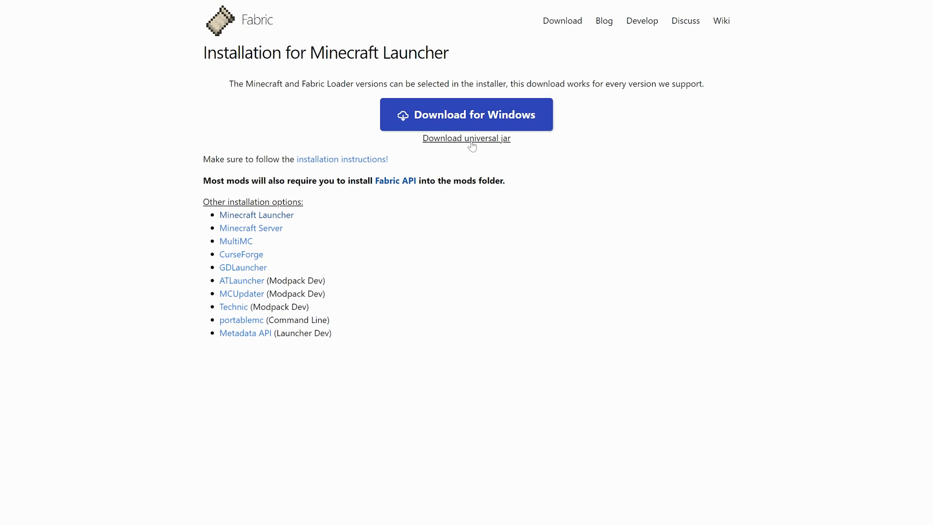
mouse_move(460, 146)
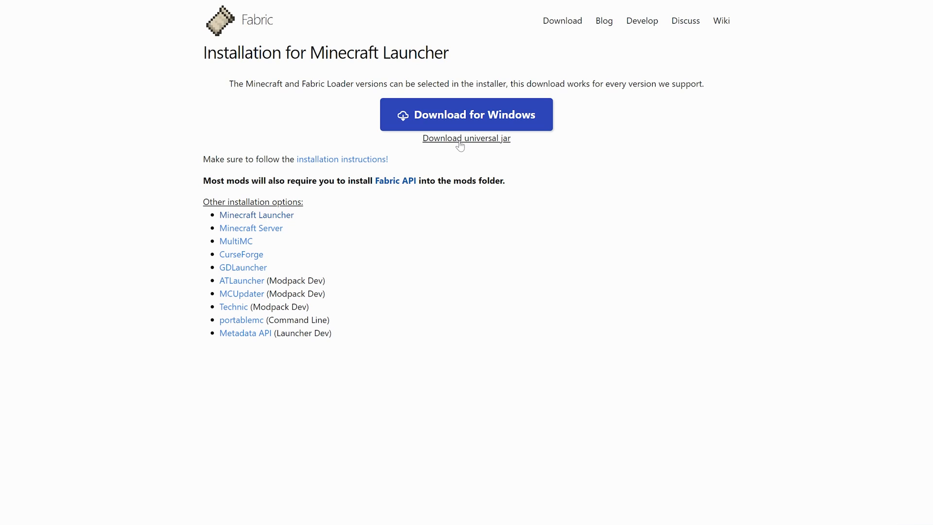
click(466, 137)
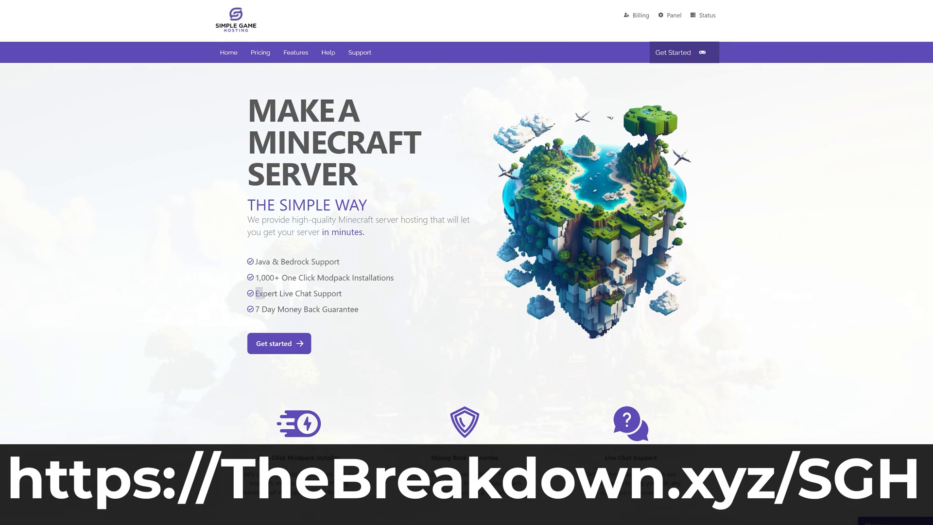
- Read the Help Center article 'How To Add Mods to Your Minecraft Server'
scroll(down, 3)
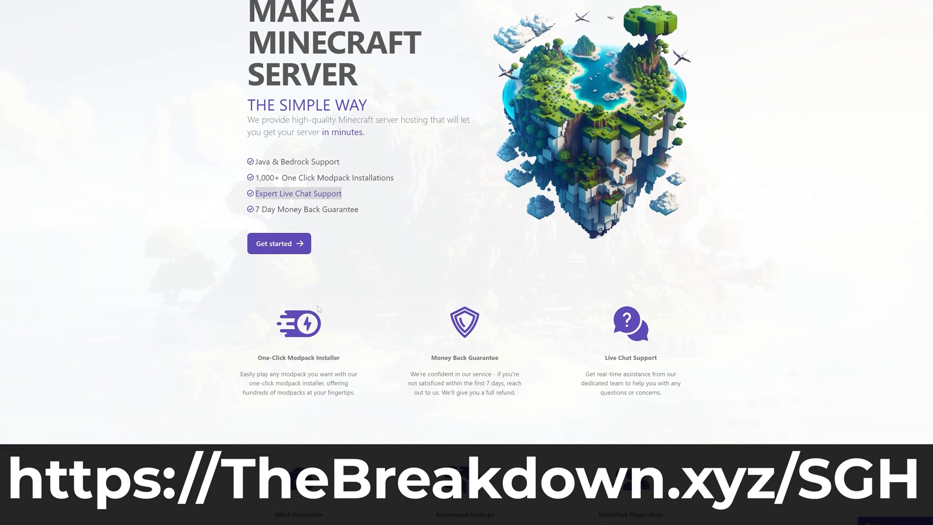
scroll(down, 3)
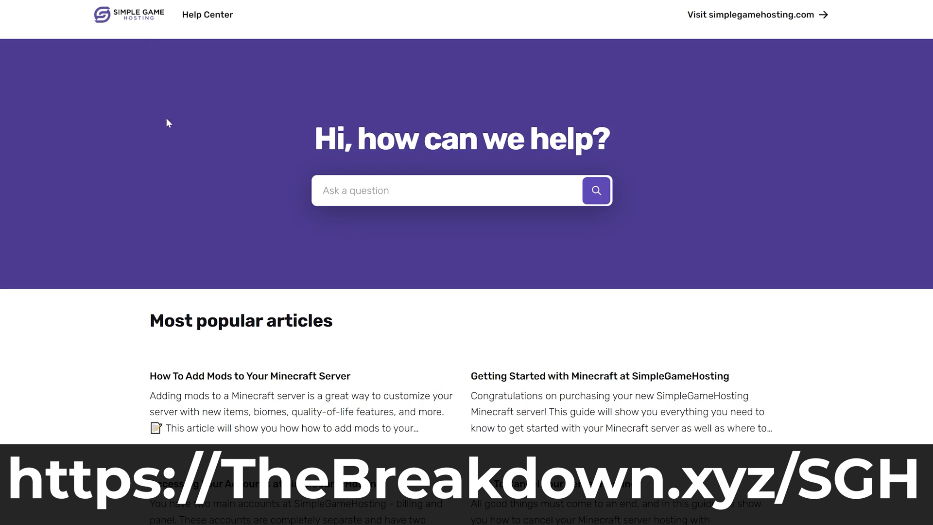
click(249, 375)
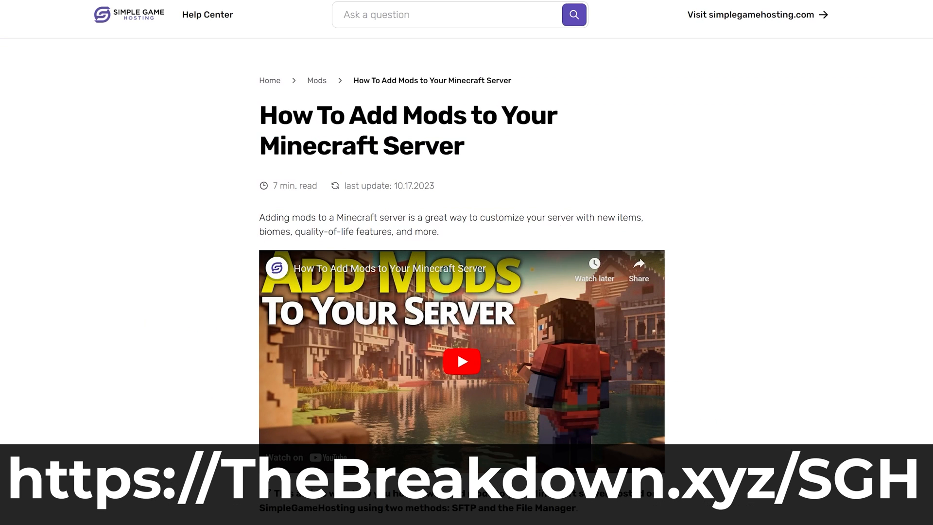
scroll(down, 3)
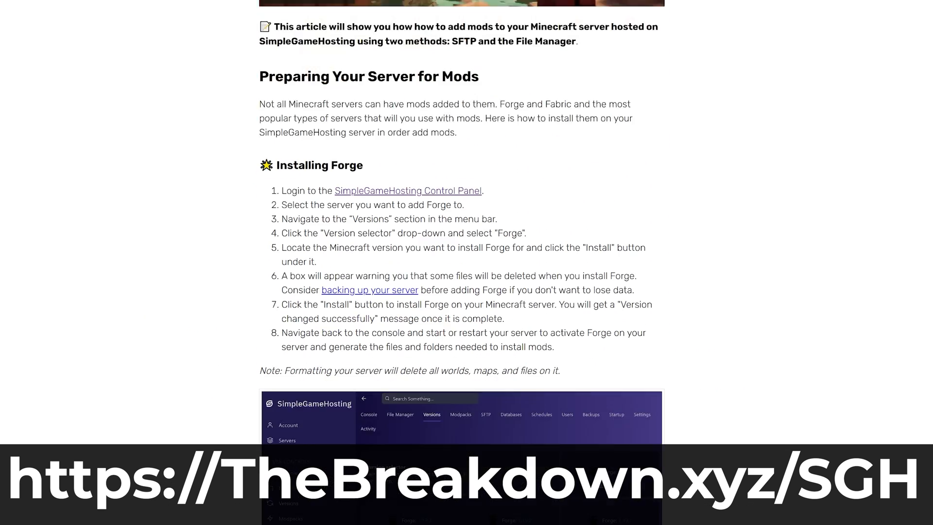
scroll(down, 3)
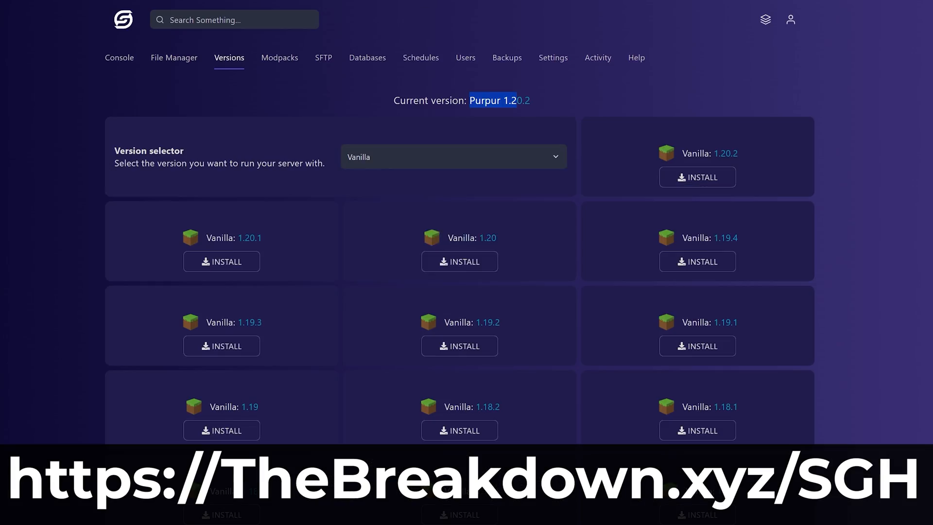
- Under Versions, choose Forge and confirm installing Forge 1.20.2 on the server
click(452, 156)
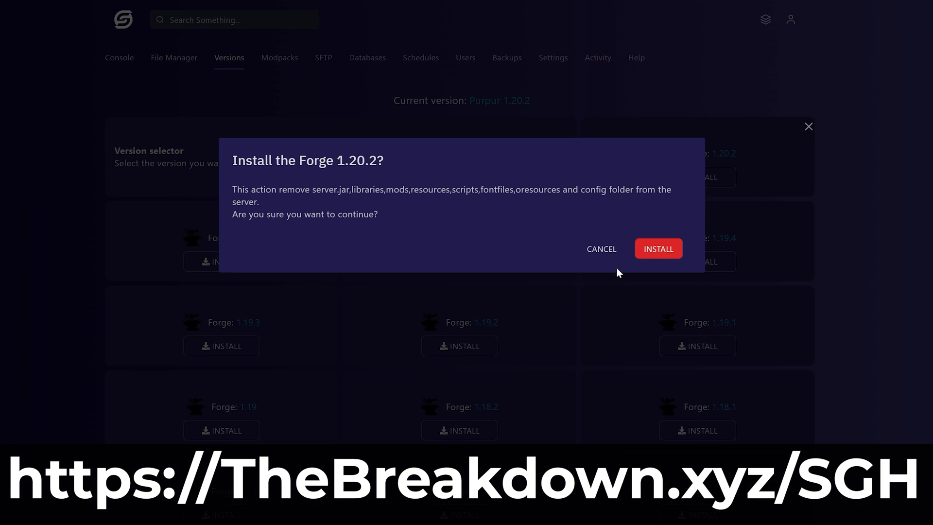
click(658, 247)
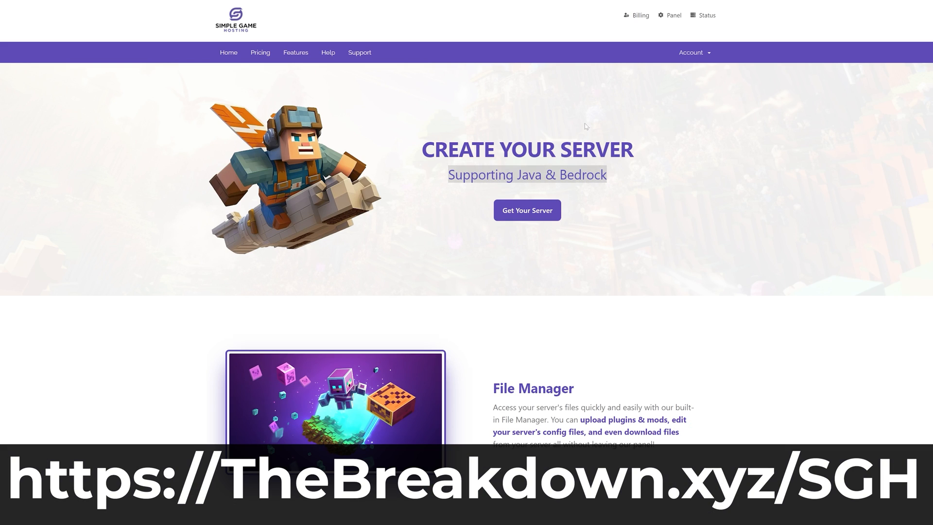
scroll(down, 3)
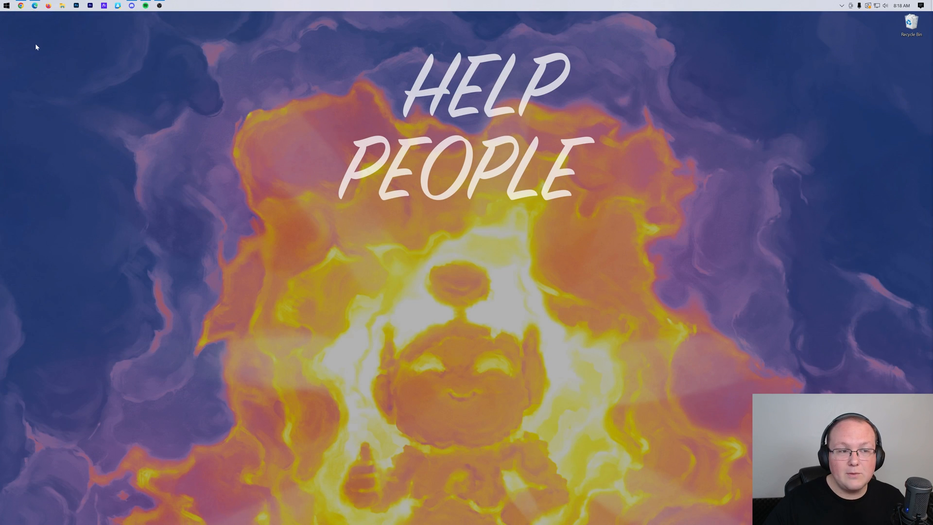
- Run fabric-installer-1.0.0.jar from the desktop with Java(TM) Platform SE binary
click(89, 6)
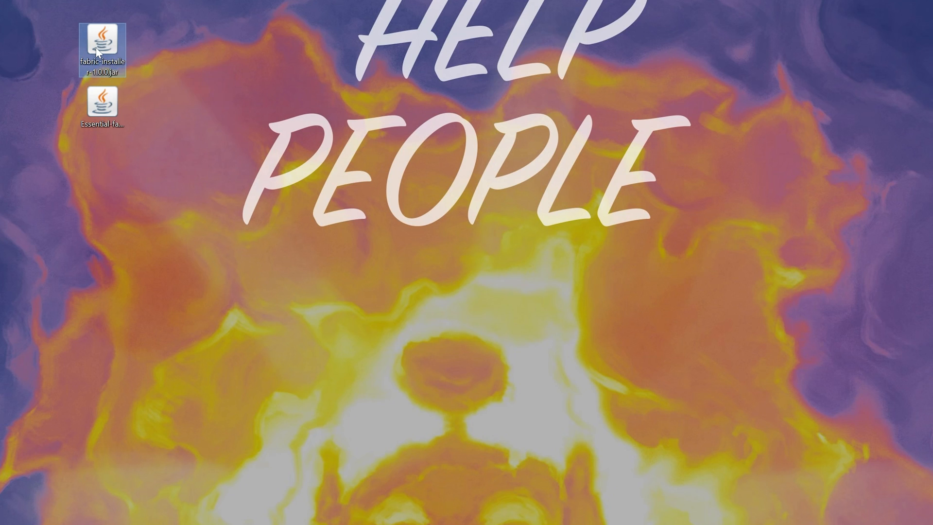
right_click(102, 42)
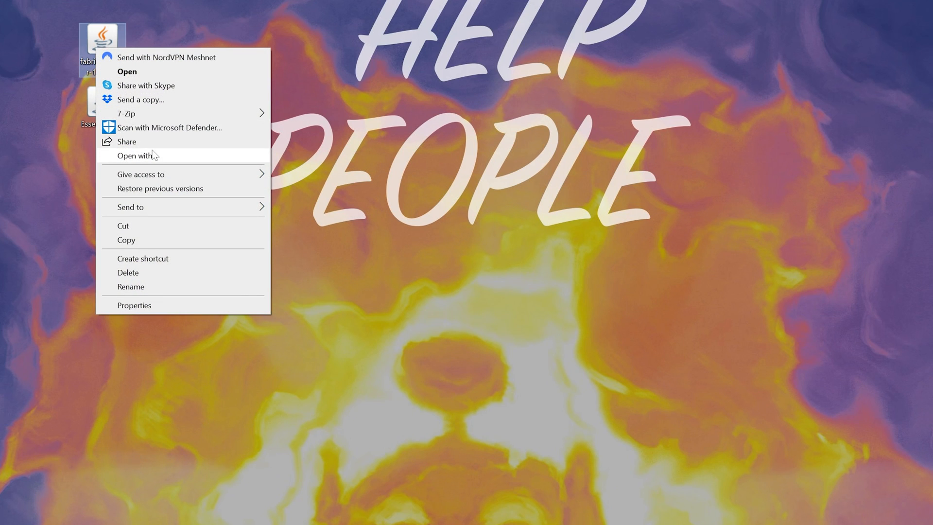
click(137, 156)
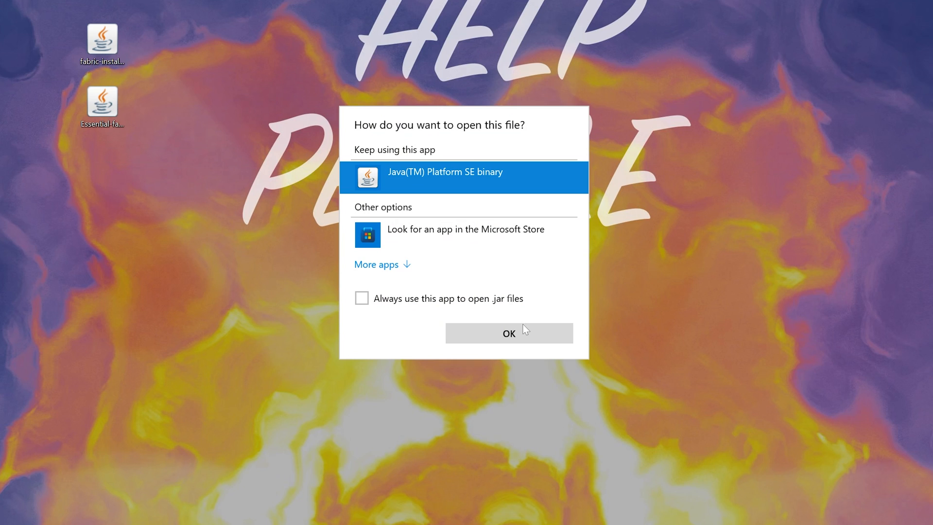
click(508, 332)
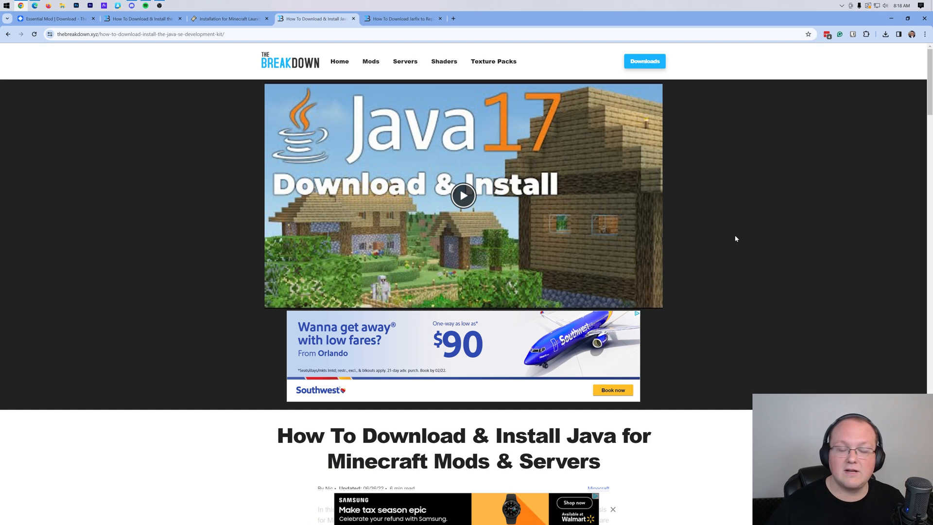
- Switch from the Java install article to the Jarfix .jar repair guide
scroll(down, 3)
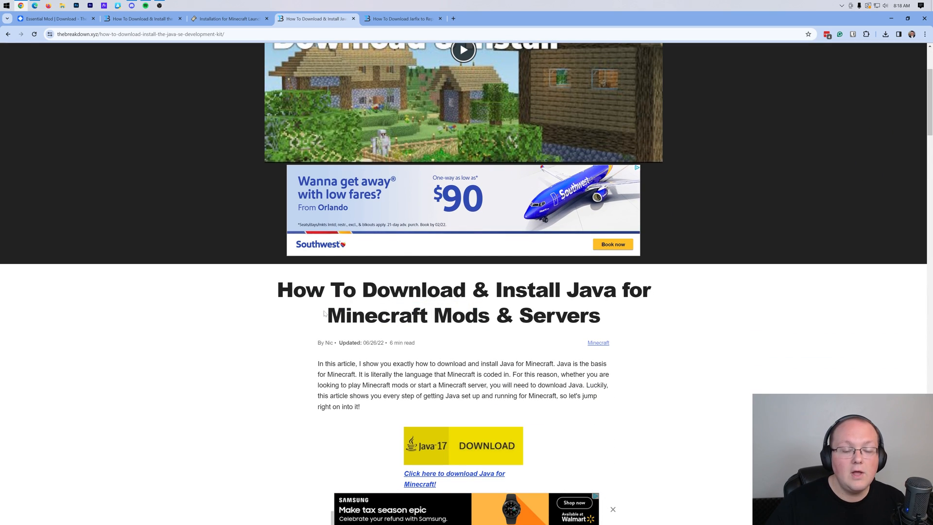
scroll(down, 3)
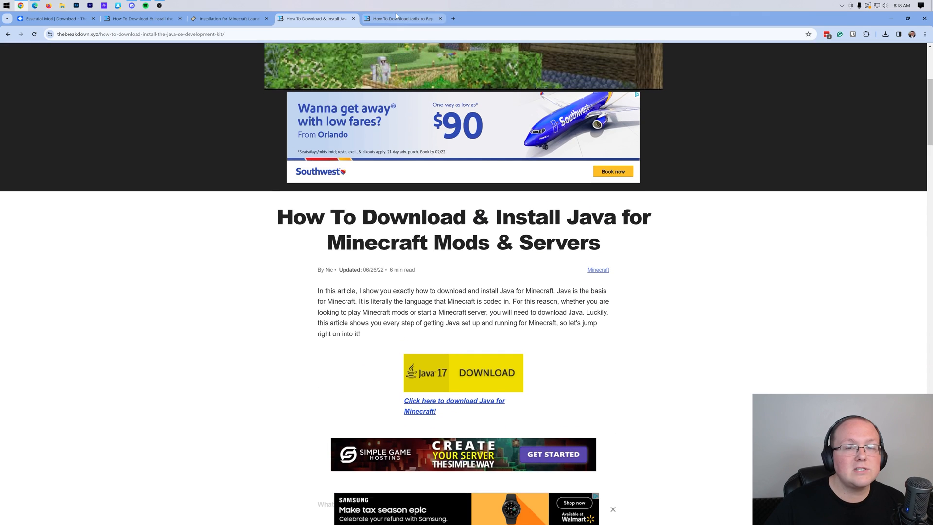
click(402, 18)
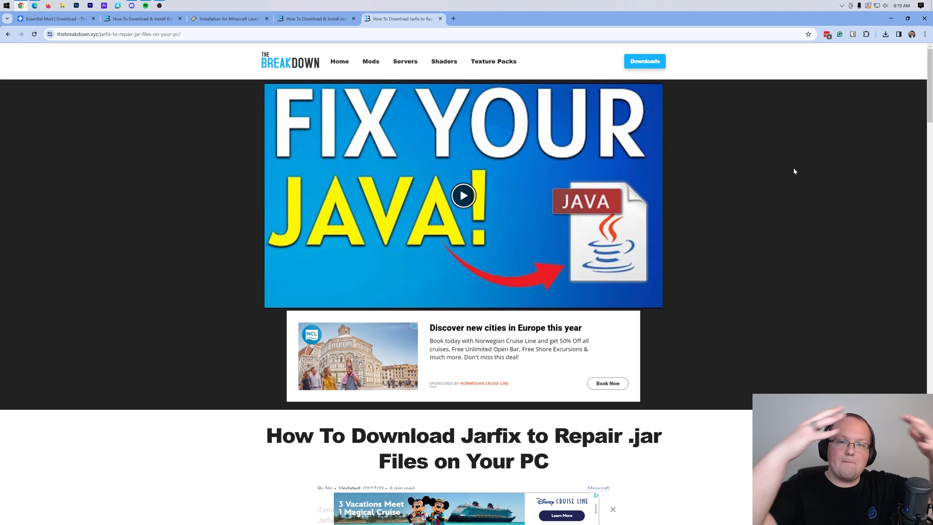
mouse_move(440, 51)
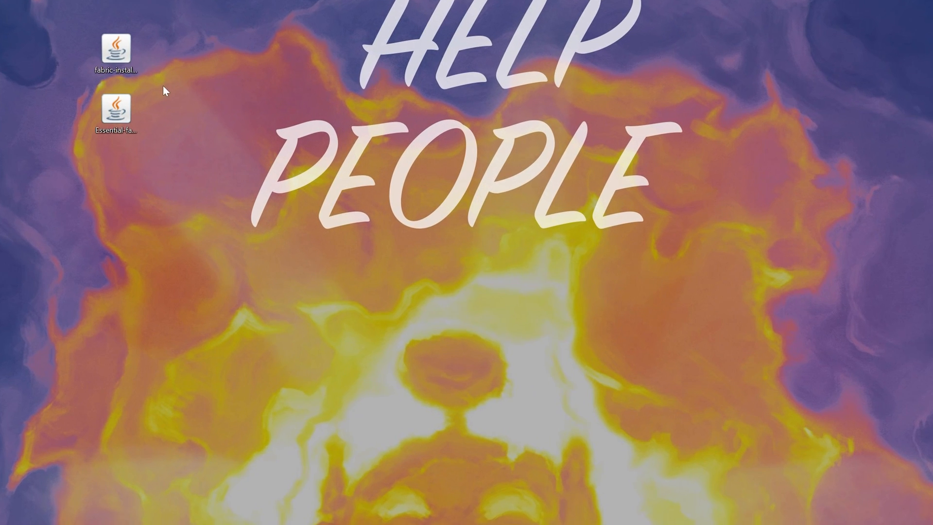
- Launch the Fabric installer with Java and install the client for Minecraft 1.20.4
right_click(115, 50)
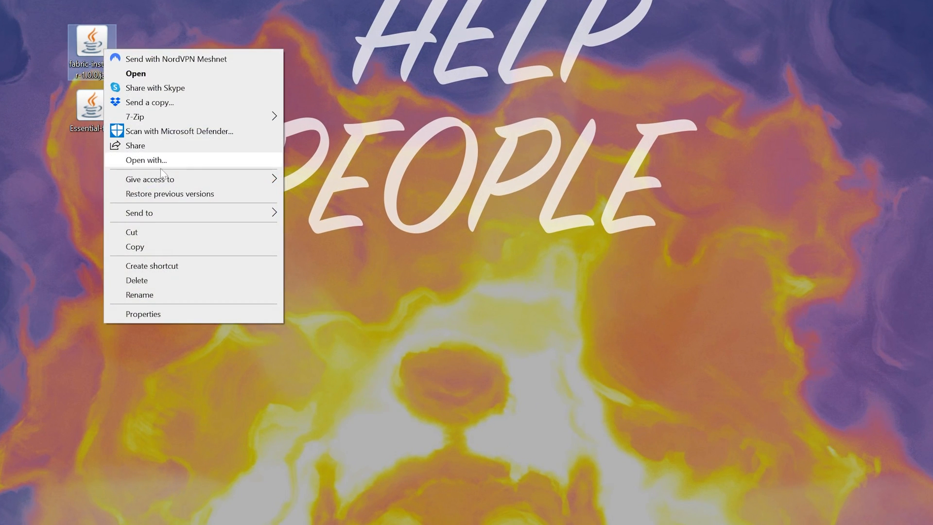
click(145, 159)
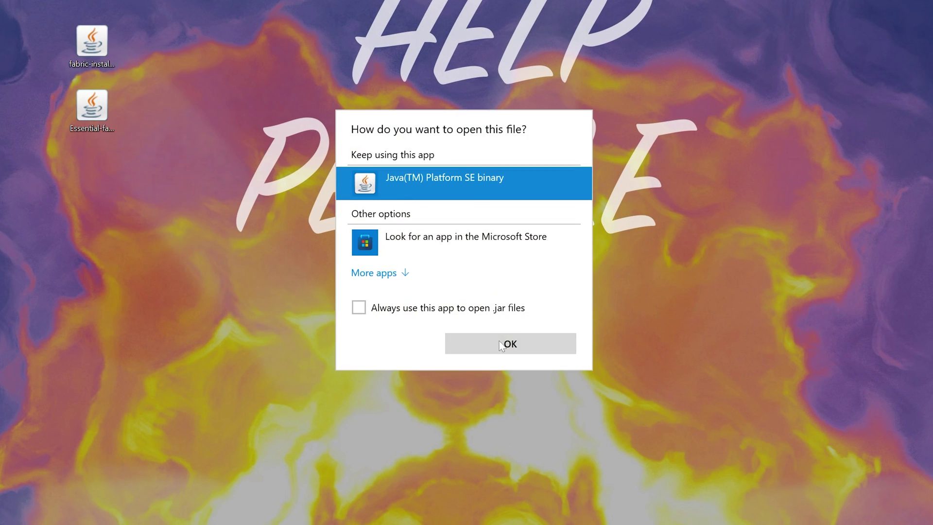
click(509, 343)
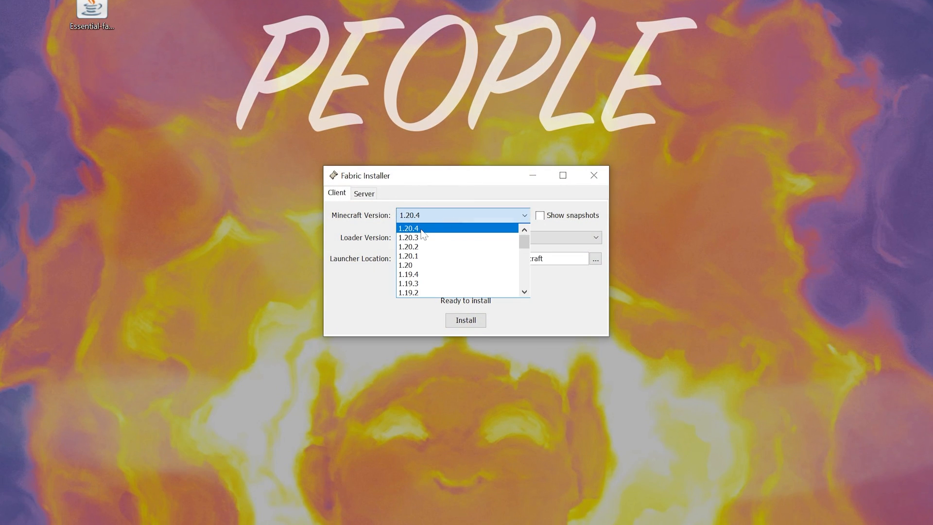
click(408, 227)
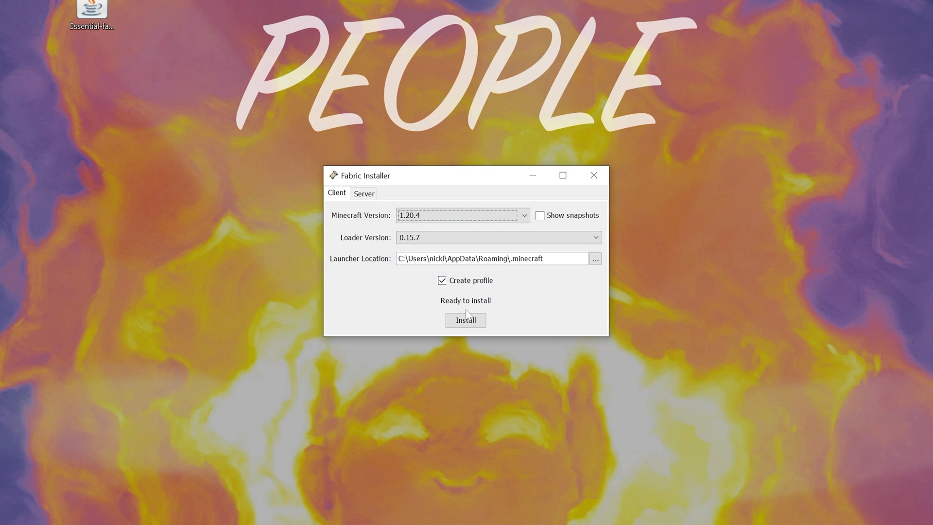
click(466, 320)
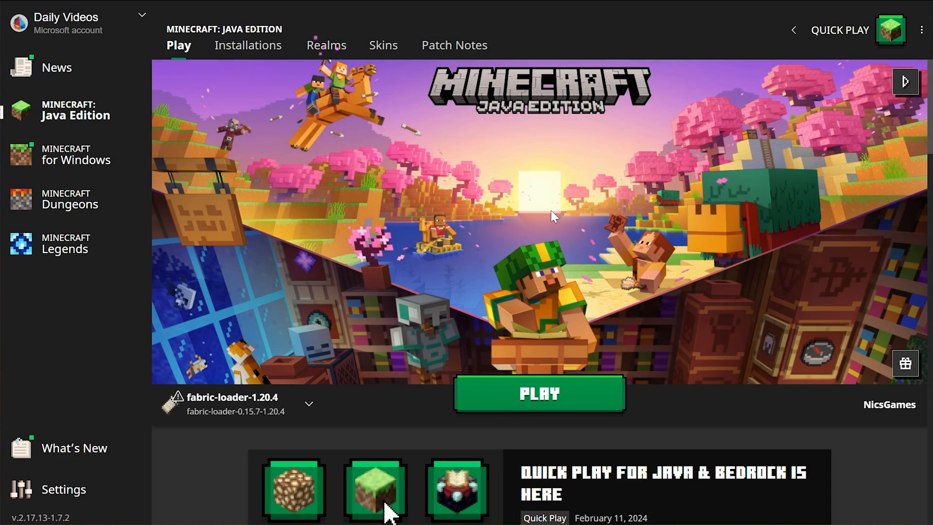
mouse_move(256, 61)
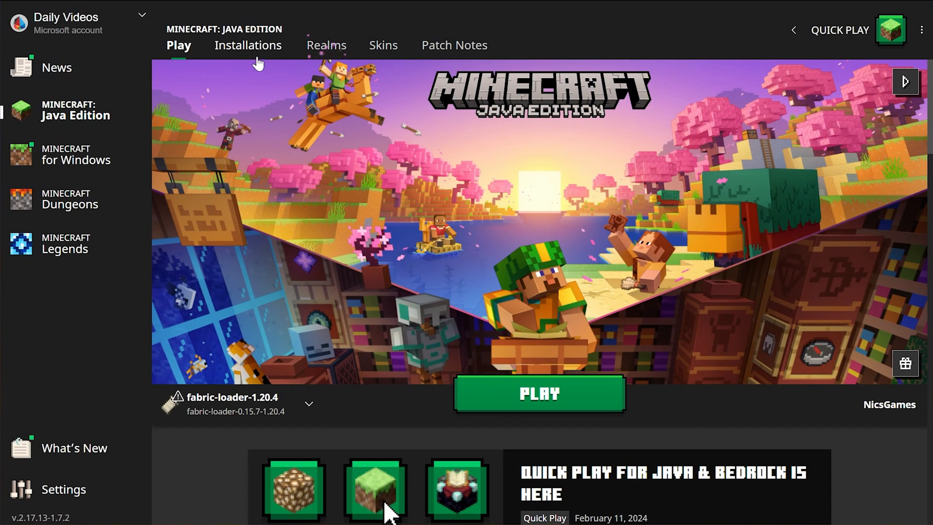
- Toggle the Modded filter on the Installations list to confirm fabric-loader-1.20.4 appears
click(248, 45)
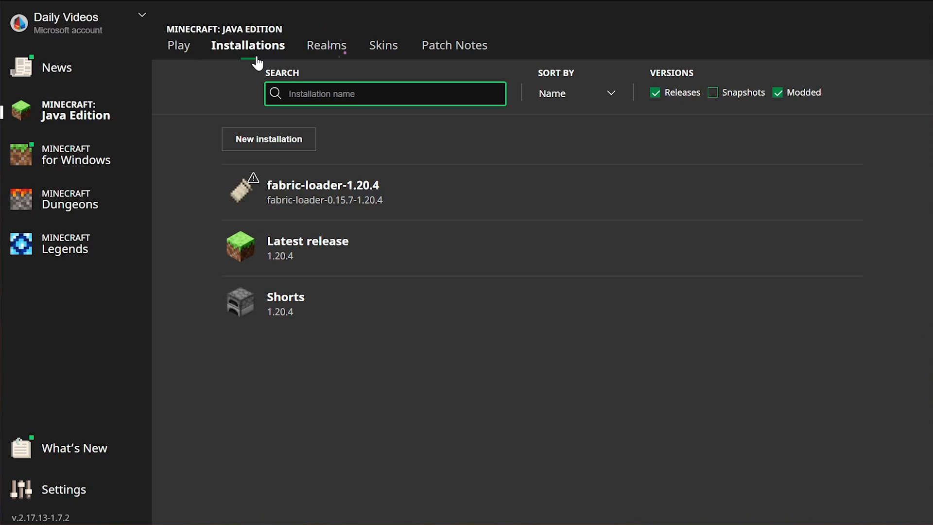
click(775, 92)
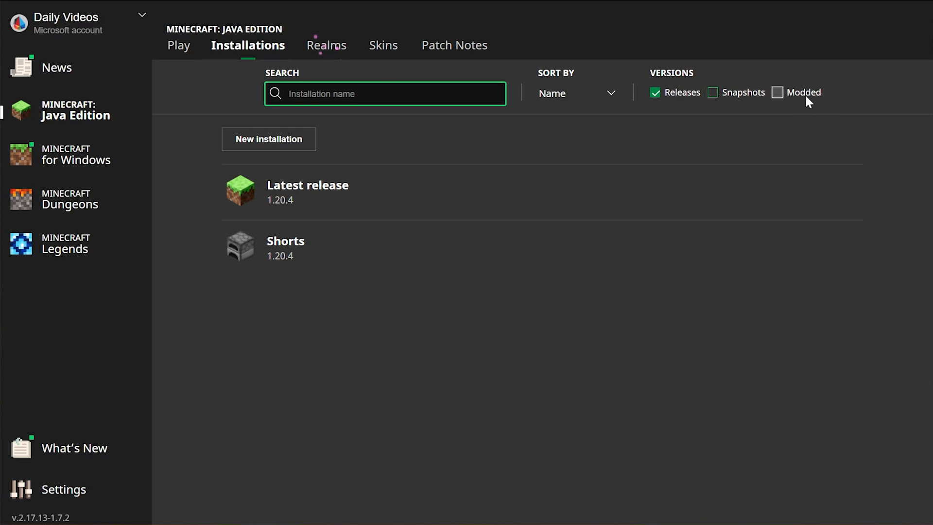
mouse_move(786, 102)
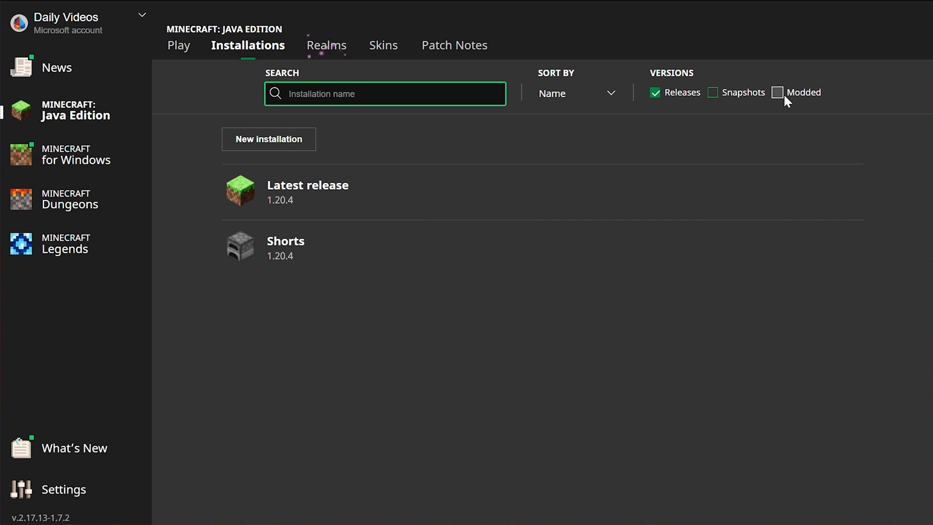
click(777, 92)
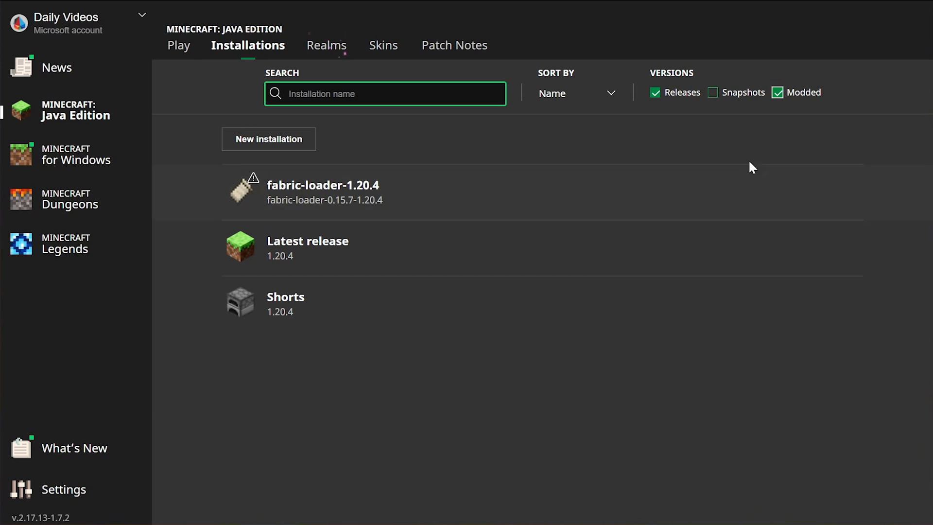
mouse_move(359, 196)
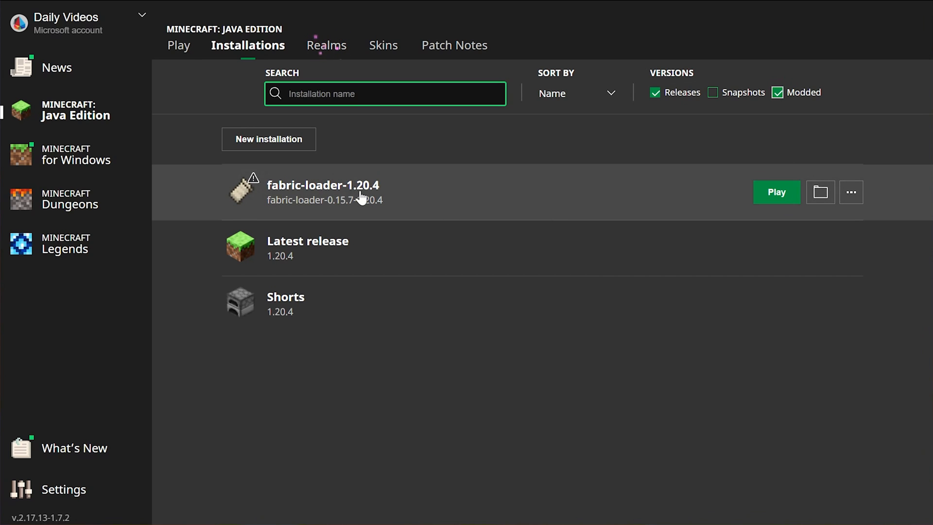
- Start a new installation named 'SimpleGameHosting.com'
click(268, 139)
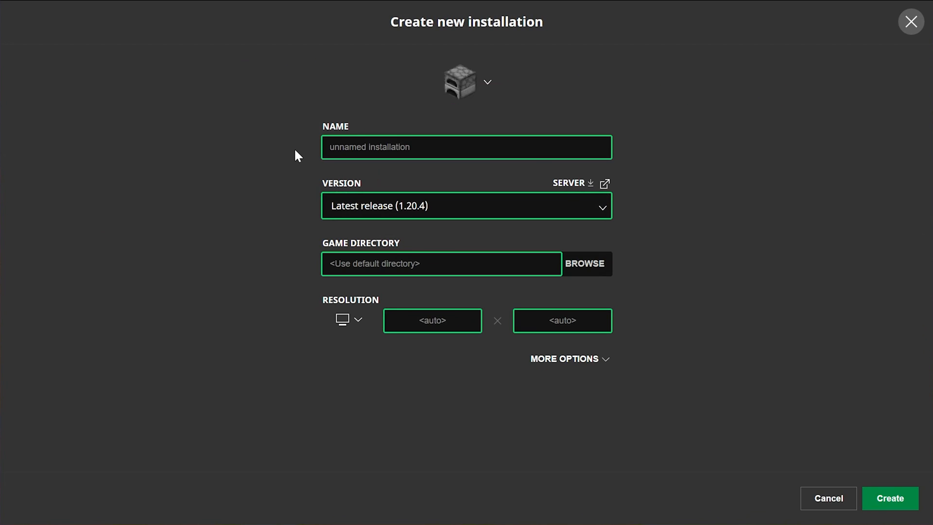
text(s)
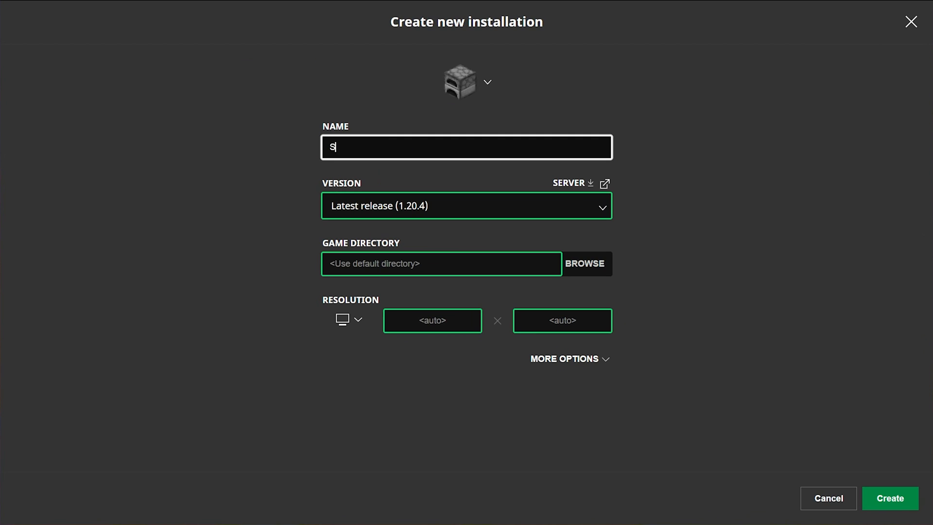
text(ipmleGameHOsting.com)
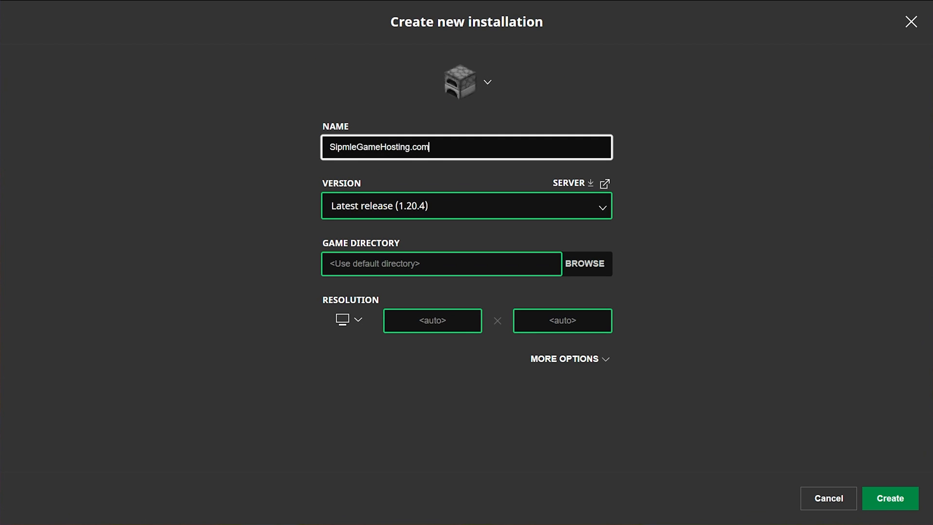
text(Simple)
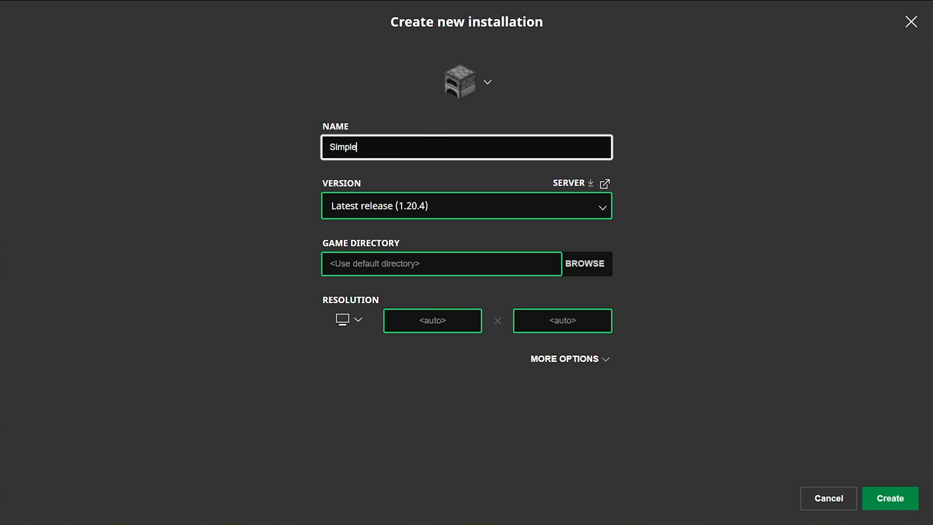
text(GameHosting.com)
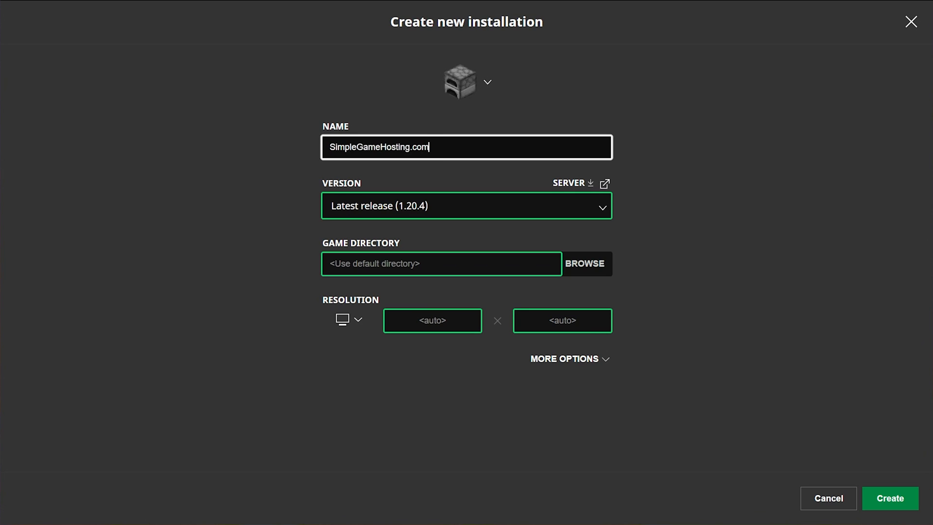
- Create it with fabric-loader-0.15.7-1.20.4 at 2560x1440, then open its .minecraft folder
click(466, 206)
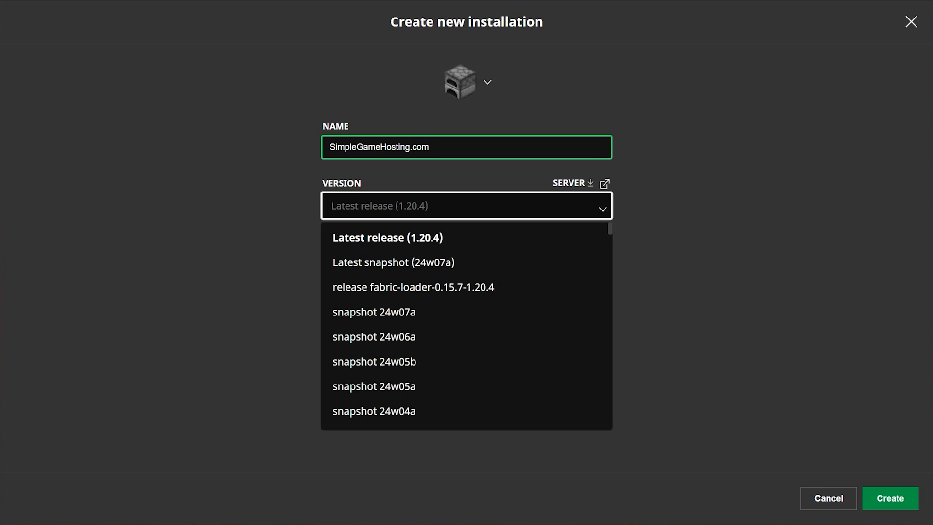
click(413, 287)
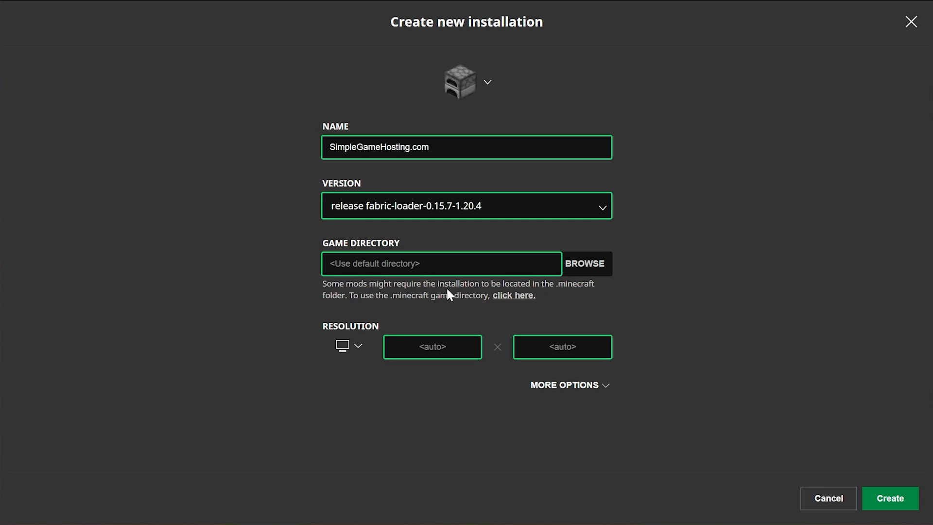
click(349, 345)
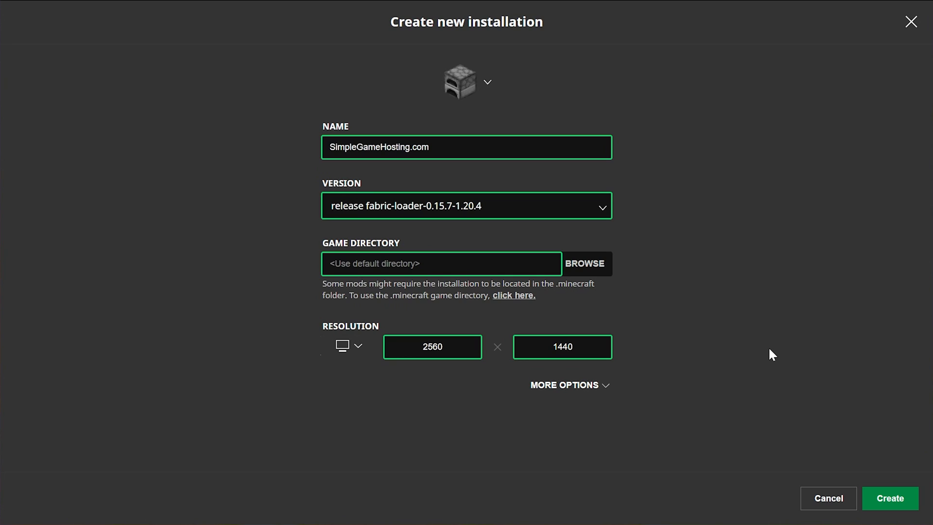
click(890, 498)
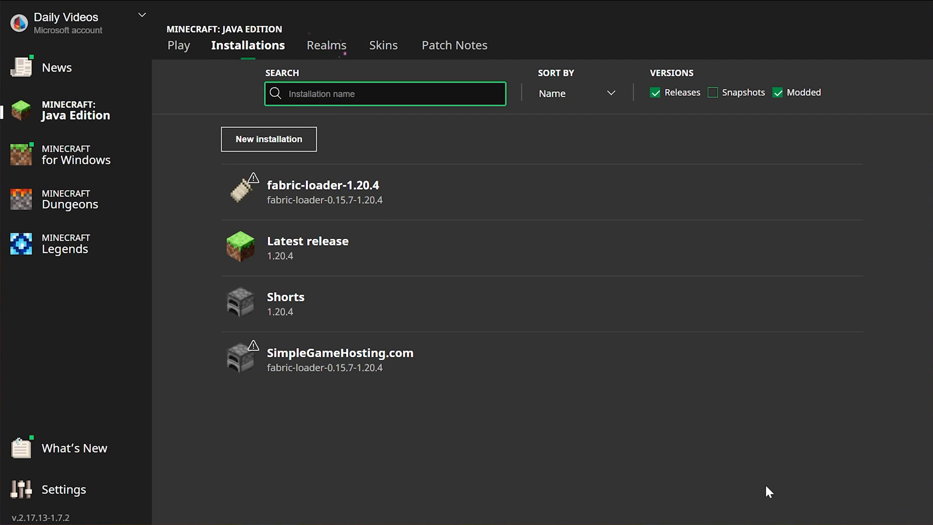
mouse_move(462, 435)
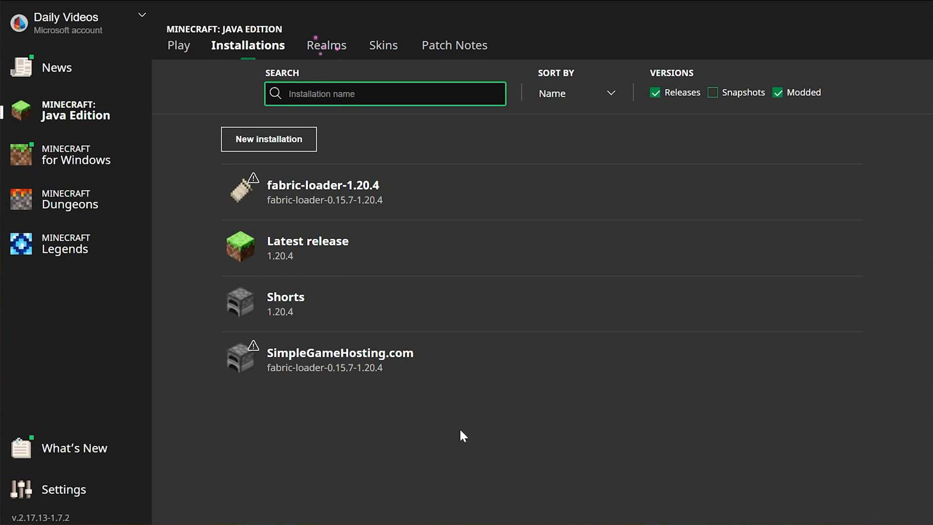
mouse_move(434, 373)
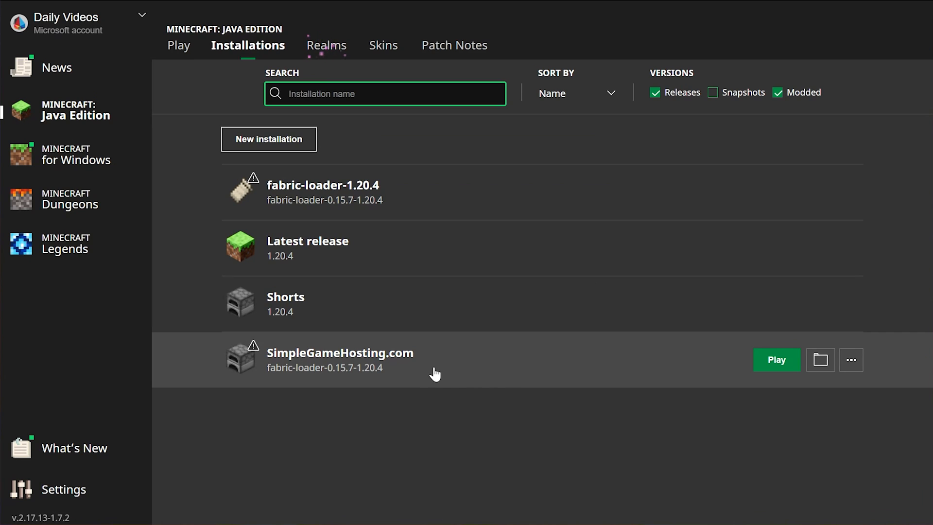
mouse_move(777, 192)
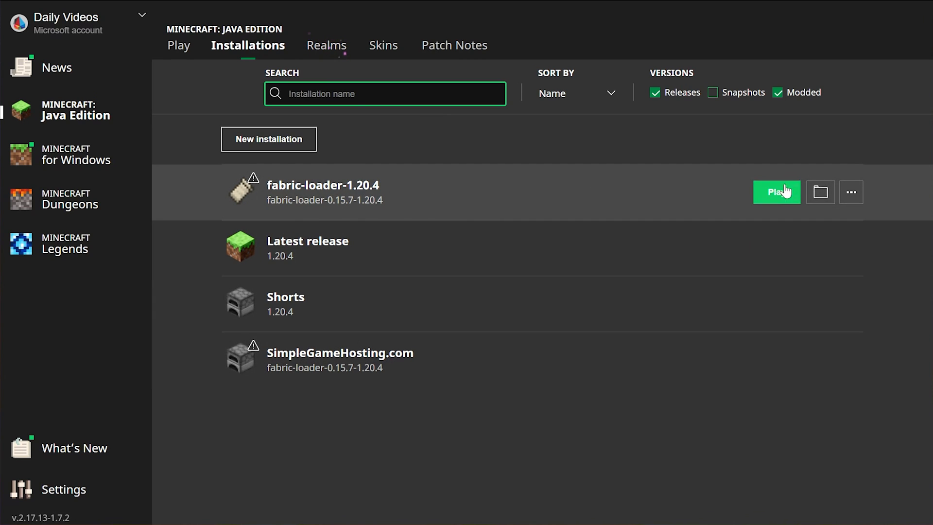
click(821, 192)
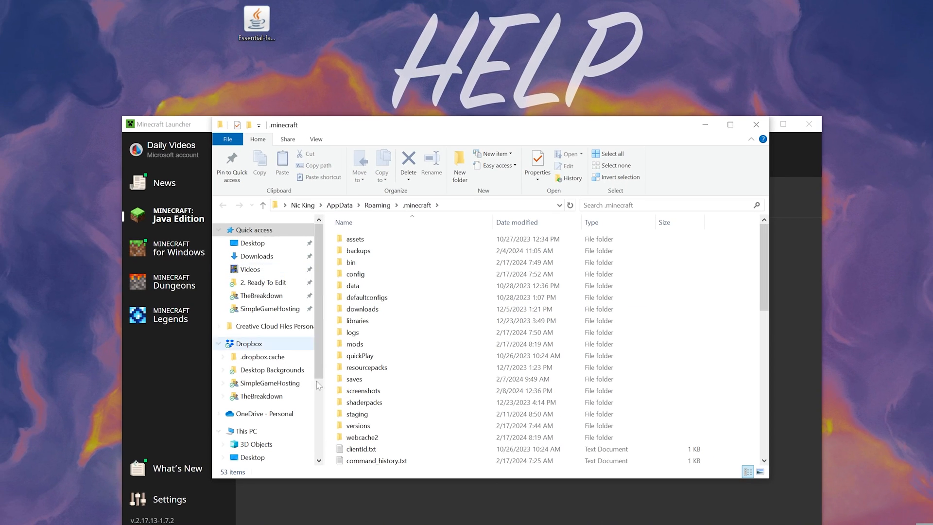
- Replace the old mods folder in .minecraft with a new mods folder and enter it
click(354, 344)
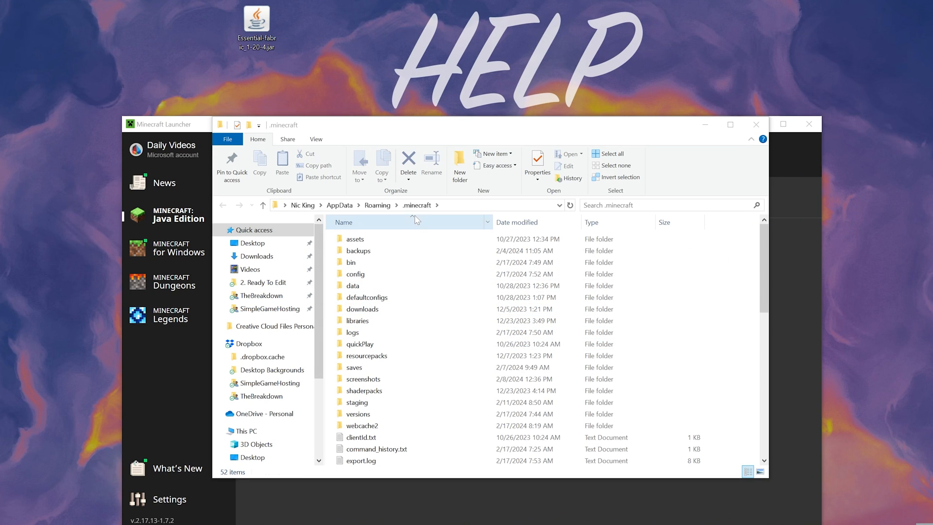
click(359, 343)
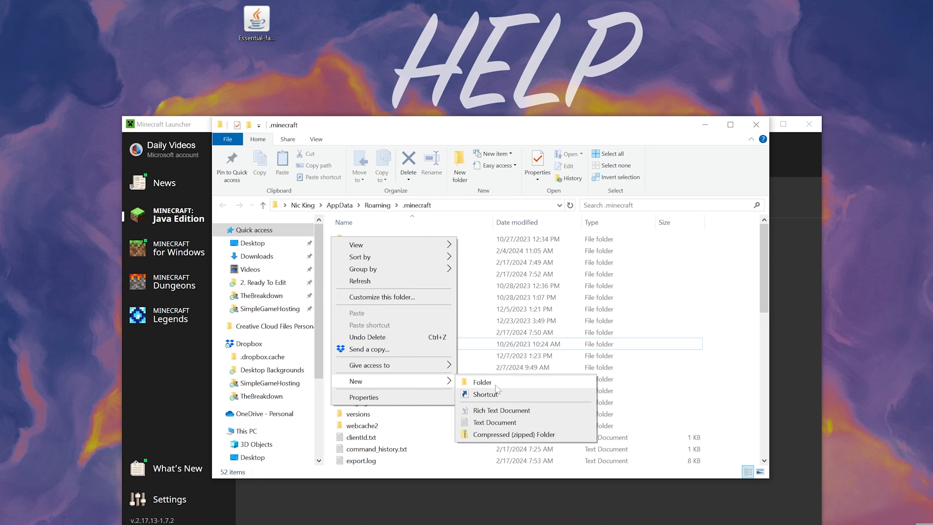
click(482, 382)
text(mods)
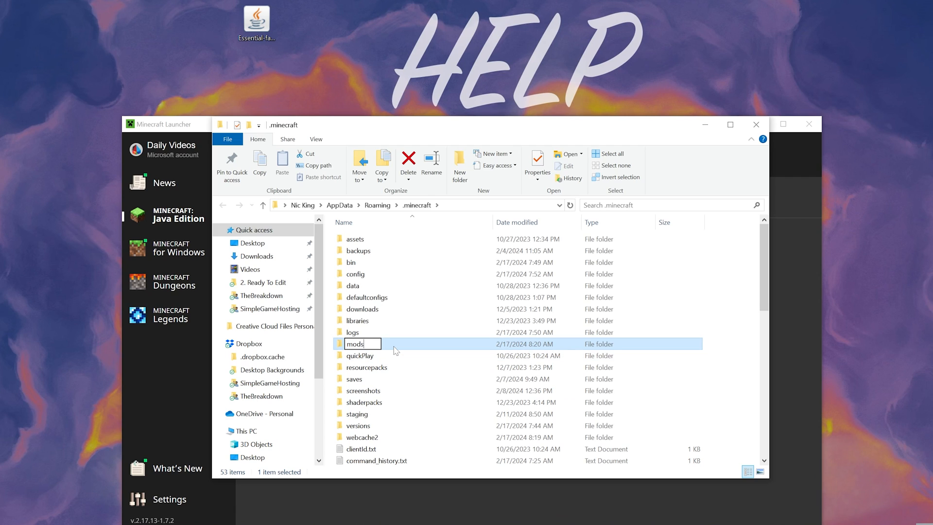
double_click(354, 344)
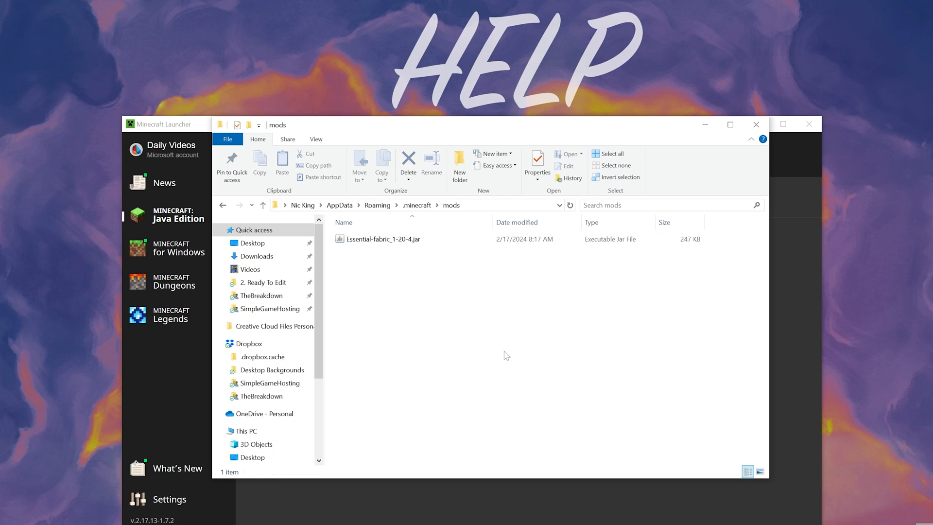
mouse_move(599, 320)
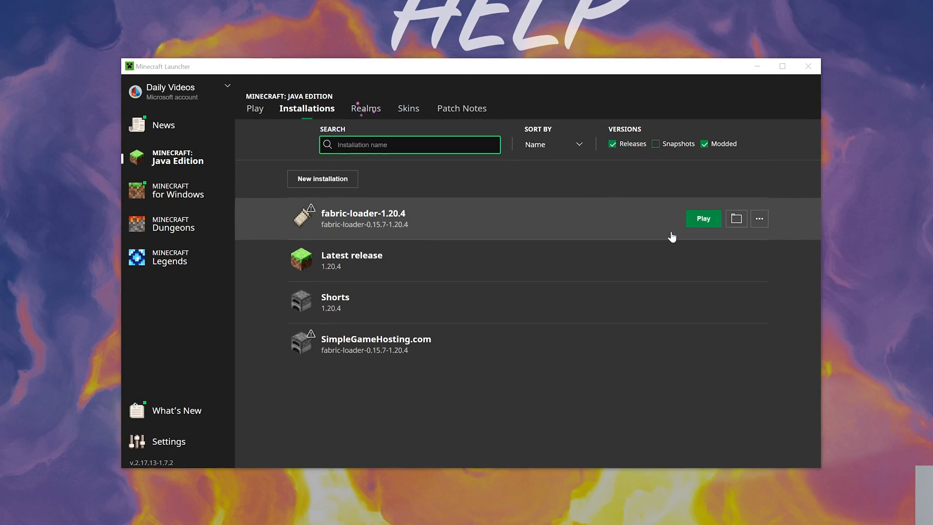
mouse_move(626, 424)
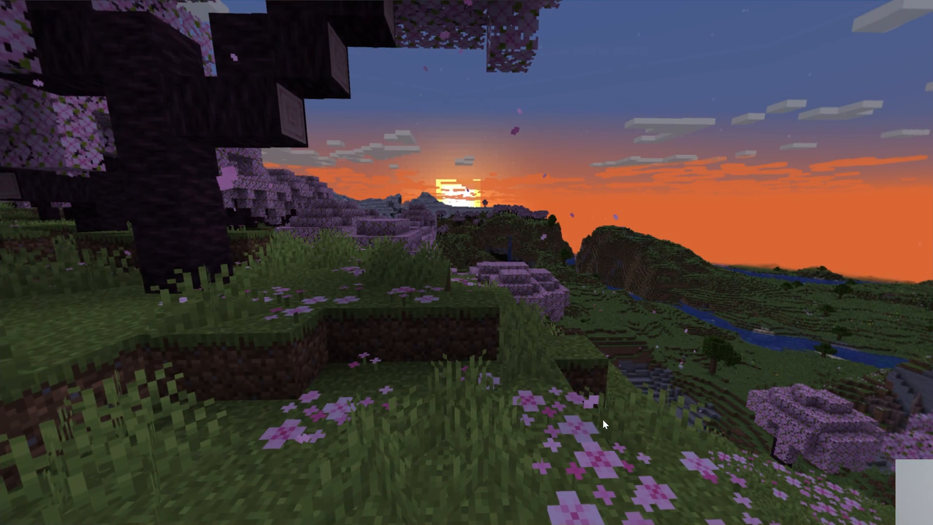
- Load a saved singleplayer world and pause it at the game menu showing Essential options
key(Escape)
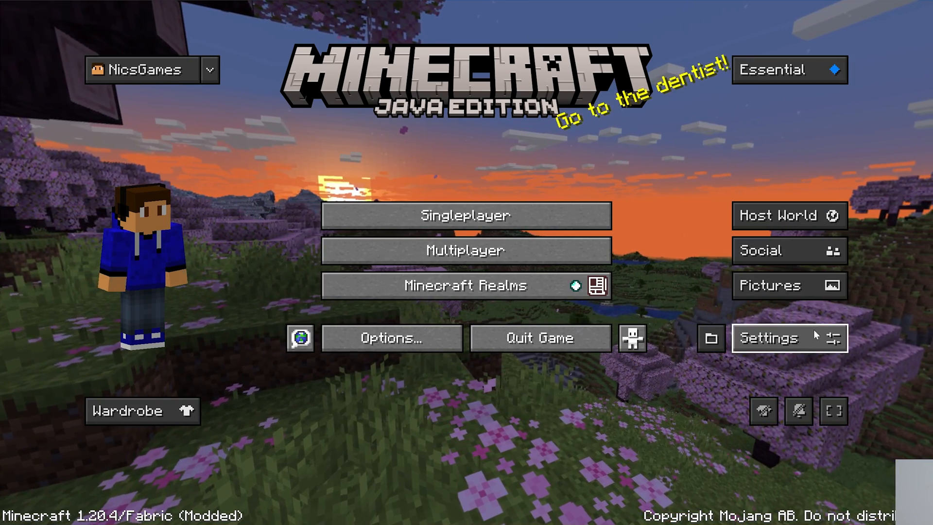
click(466, 215)
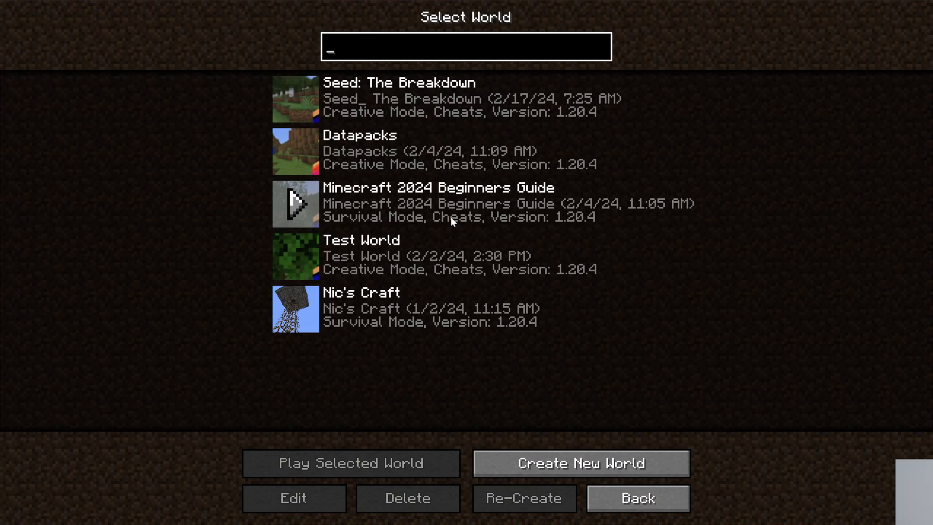
click(351, 463)
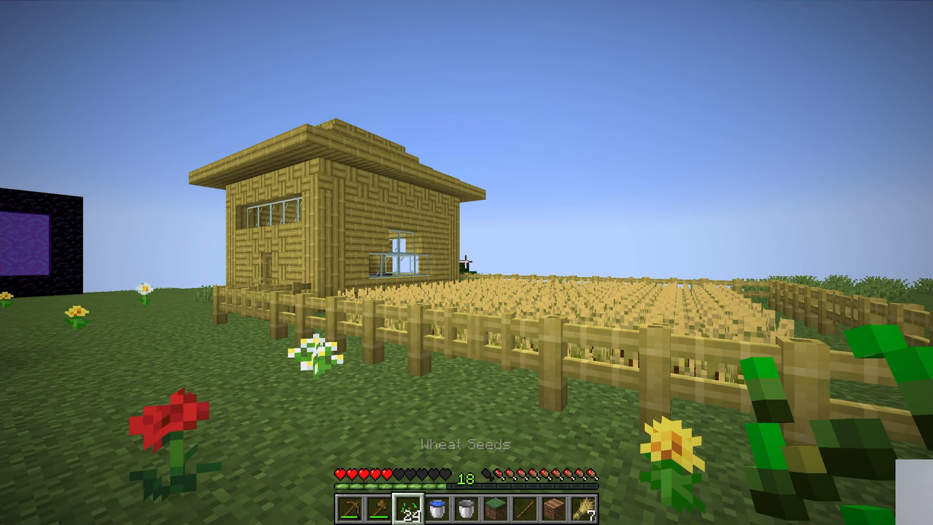
key(Escape)
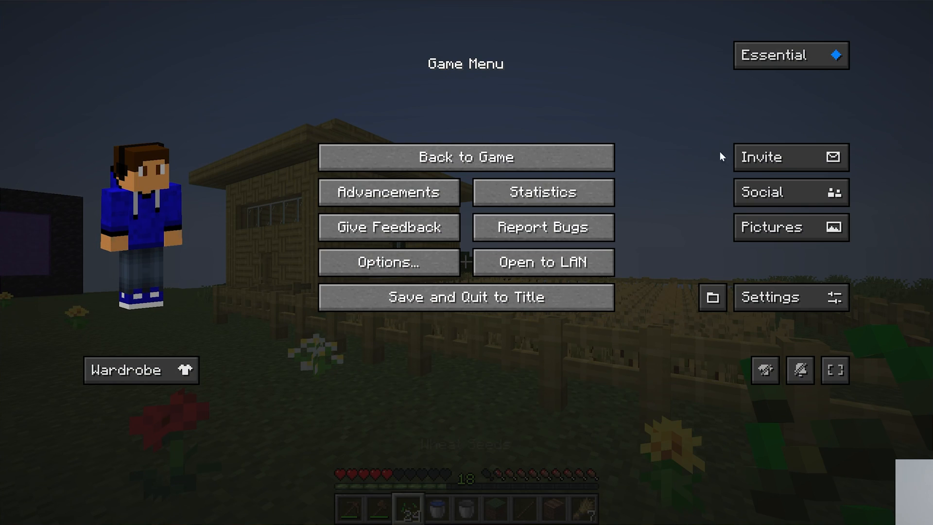
- Enter Essential's Social panel after agreeing to the age and Terms of Service statements
click(789, 156)
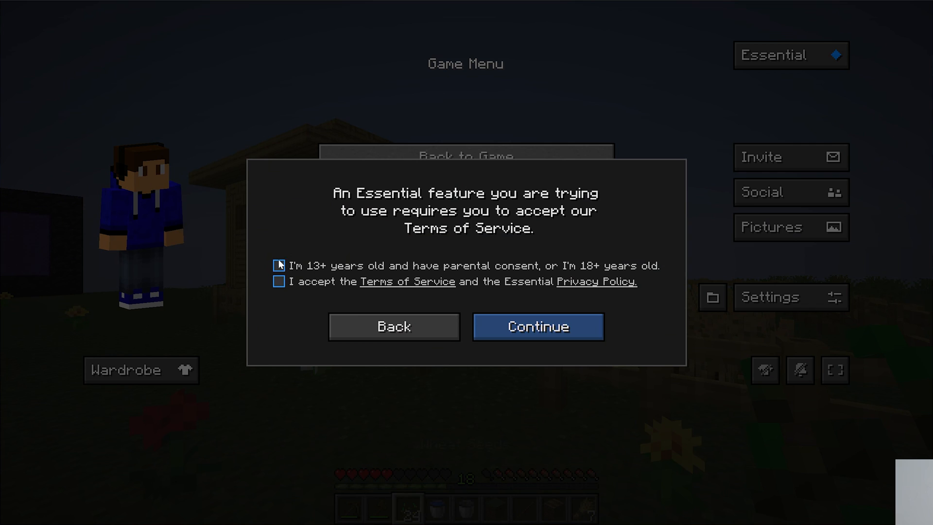
click(537, 327)
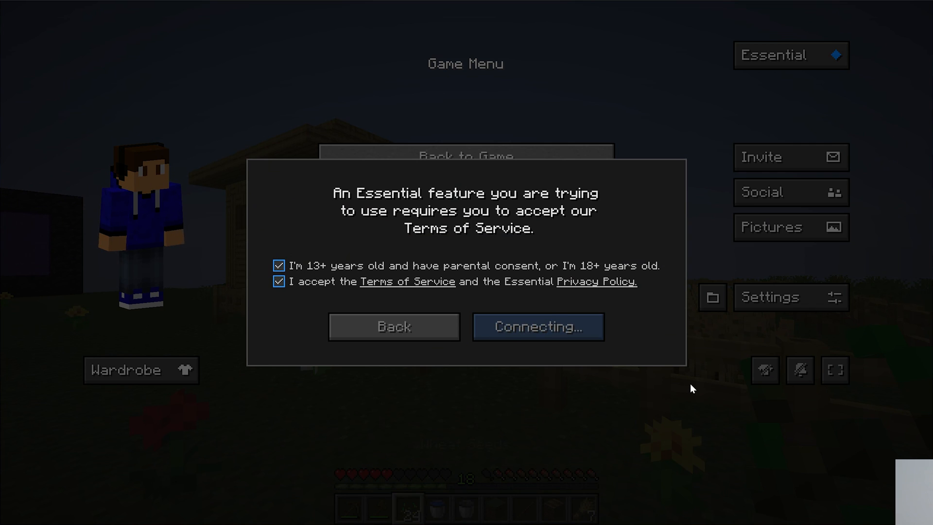
click(536, 326)
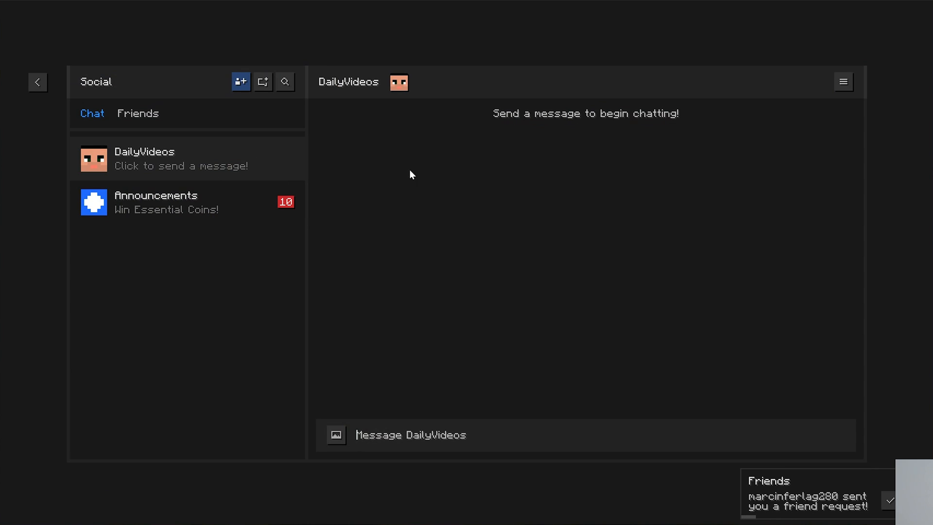
mouse_move(433, 165)
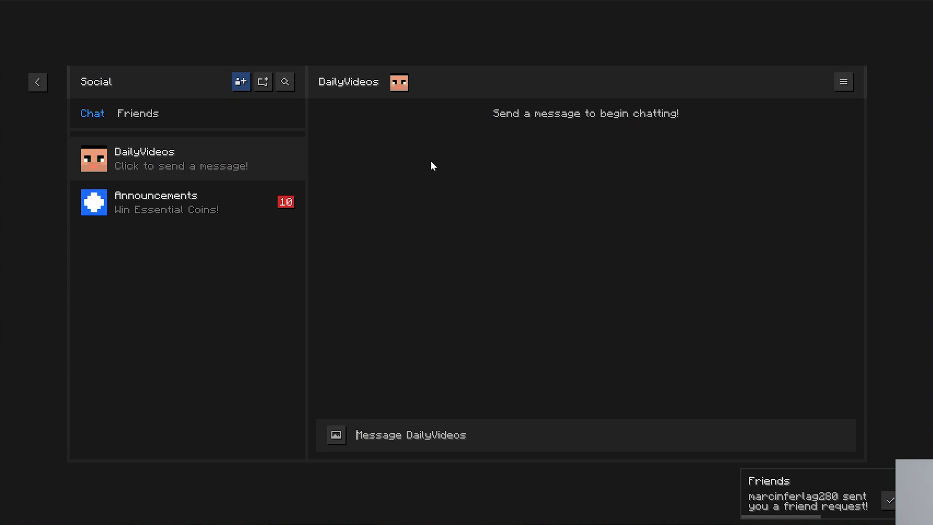
- Review the Friends list and incoming requests, briefly viewing a listed friend's action options
click(137, 112)
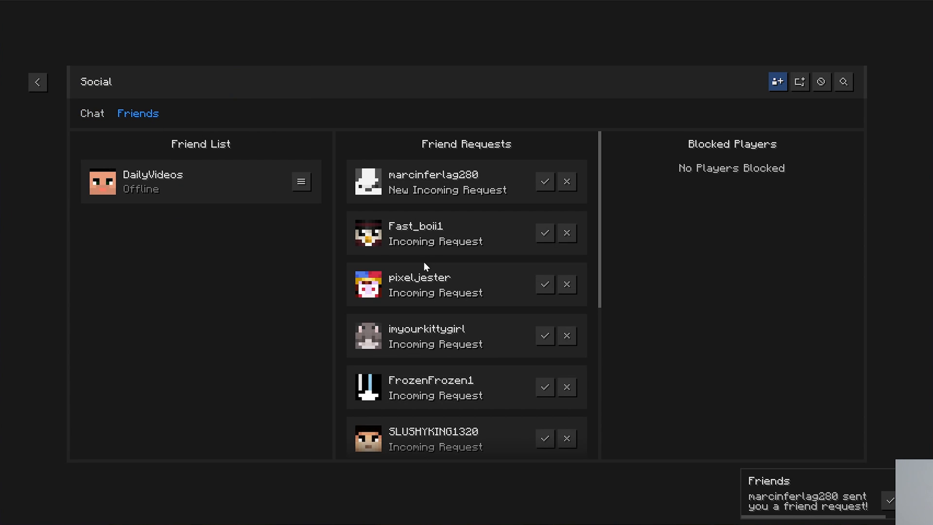
scroll(down, 3)
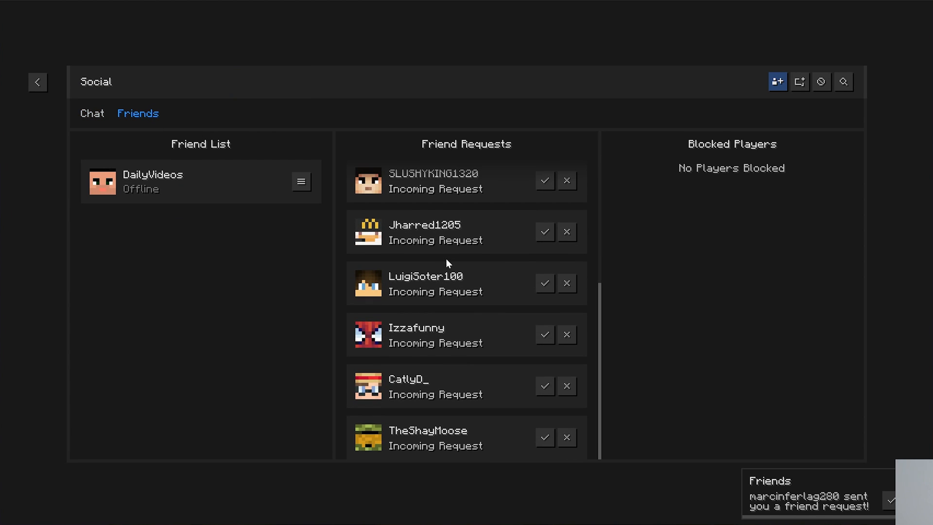
click(301, 182)
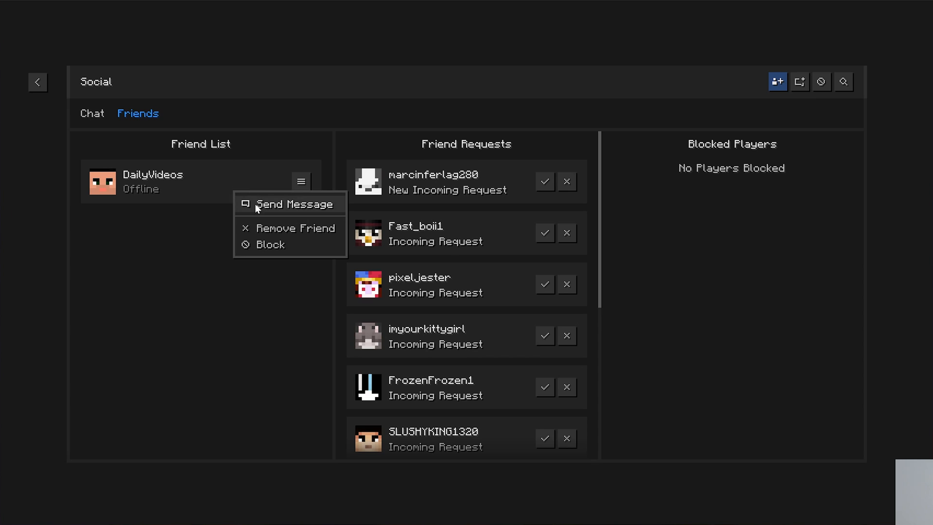
click(244, 155)
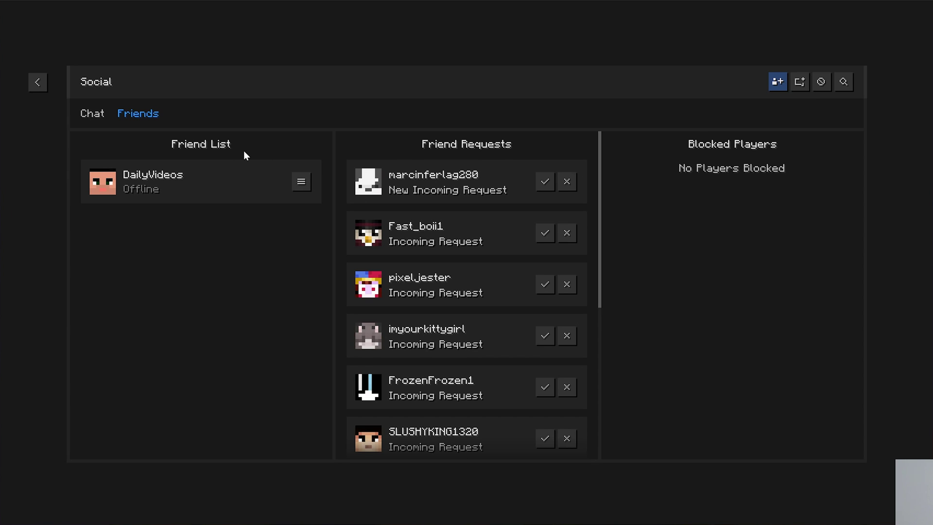
- Leave the Social panel and resume playing the world
click(38, 81)
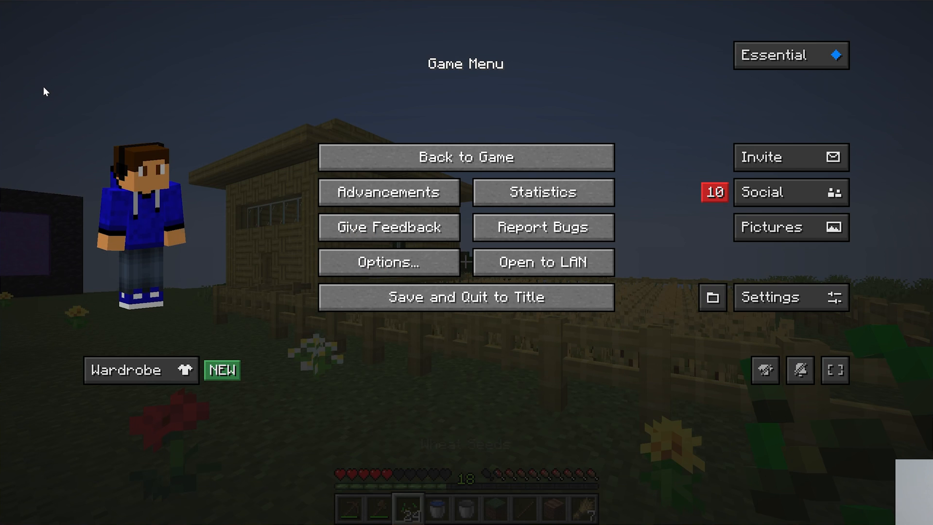
click(466, 156)
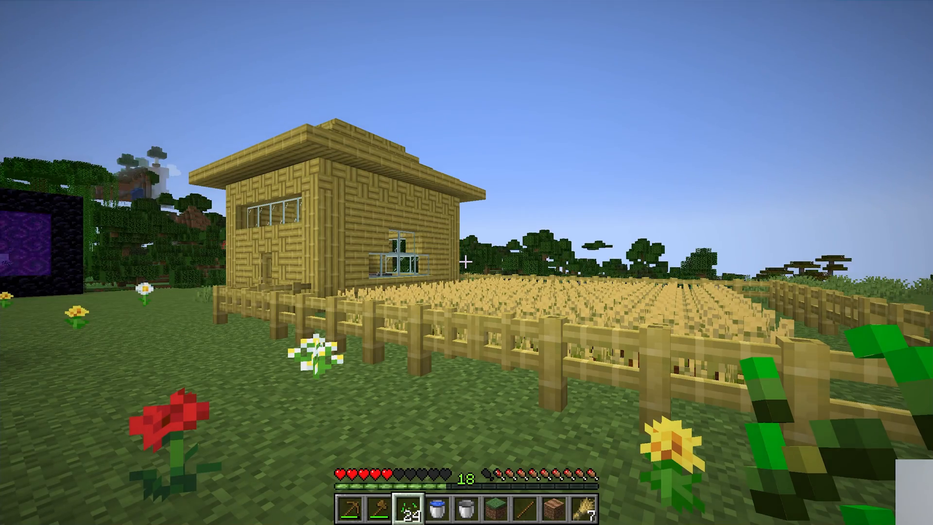
mouse_move(467, 262)
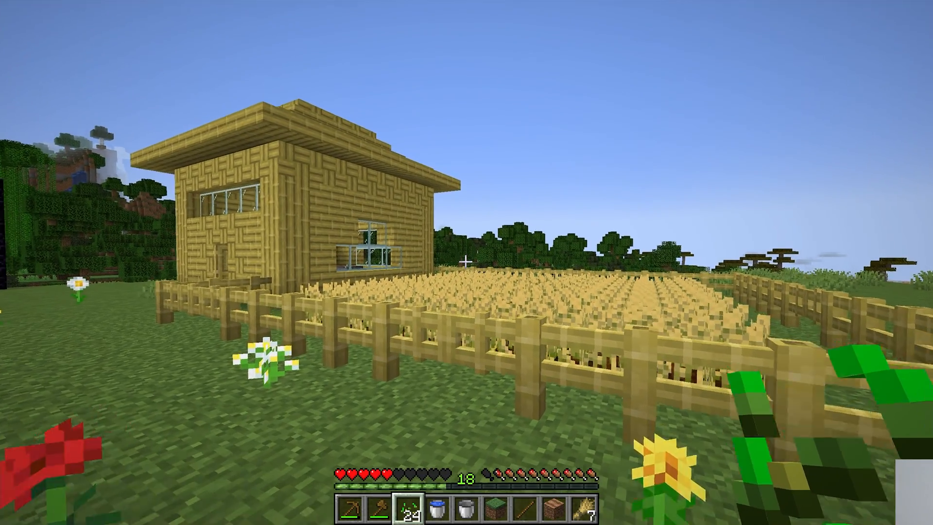
mouse_move(466, 262)
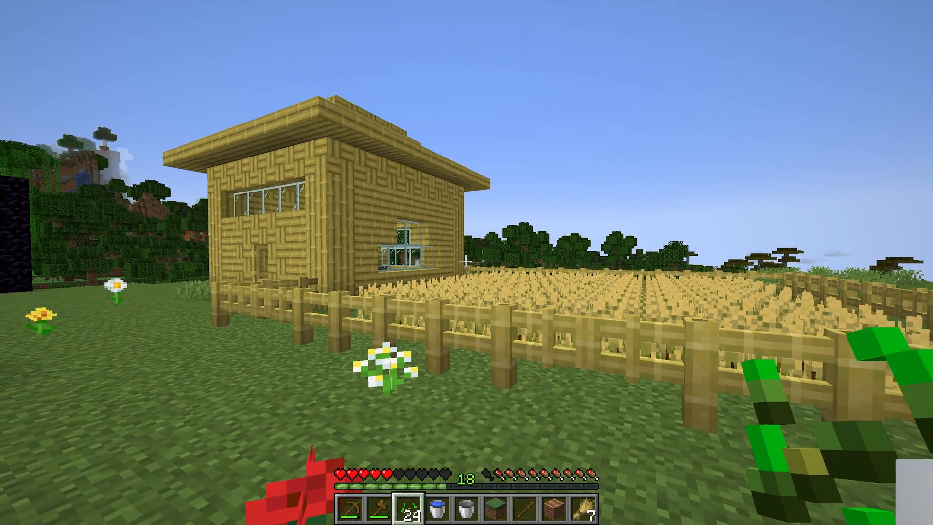